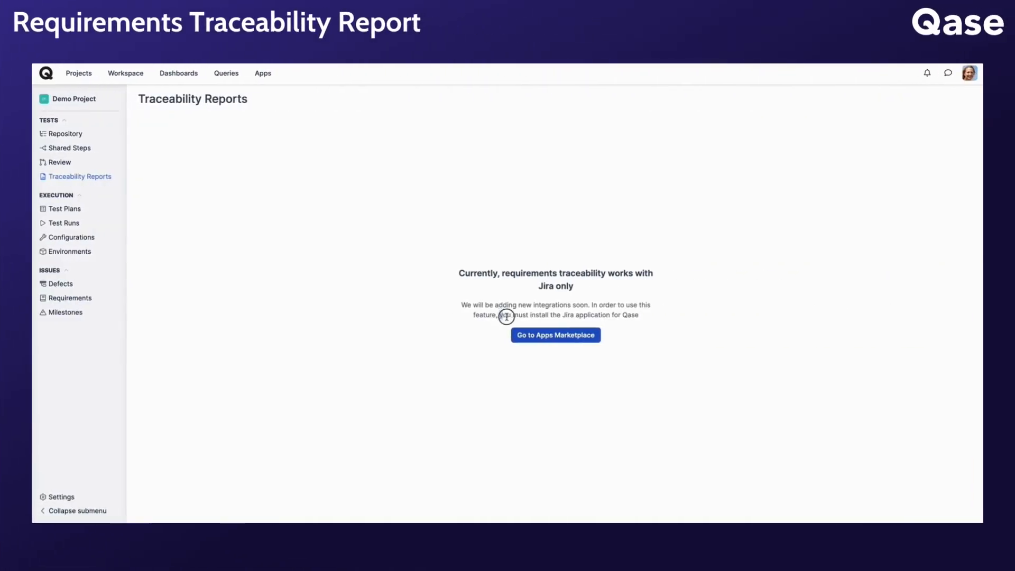
mouse_move(936, 92)
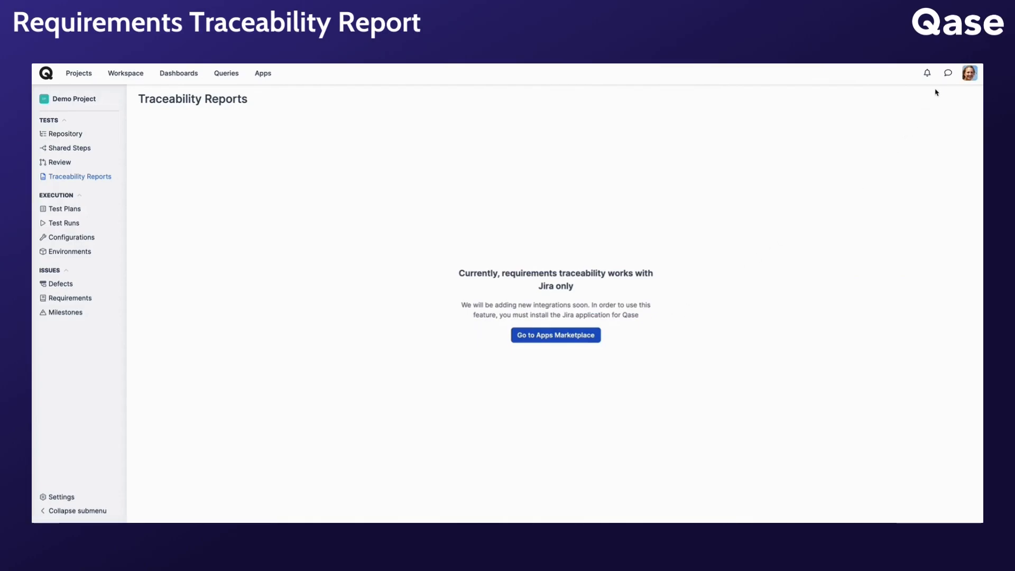
Step: Open the in-app help assistant and read the Jira Cloud article's installation steps
left_click(949, 72)
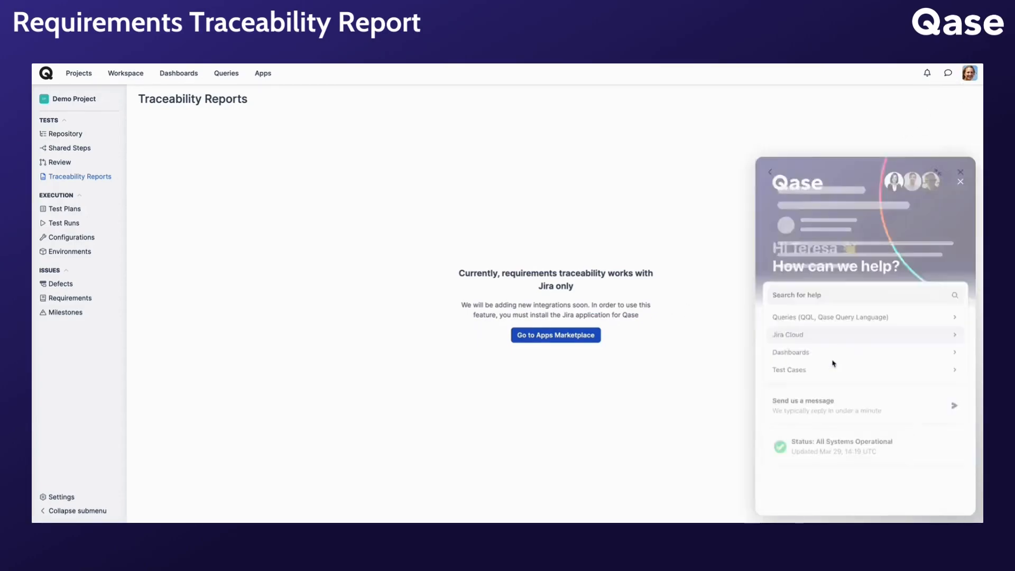
left_click(787, 335)
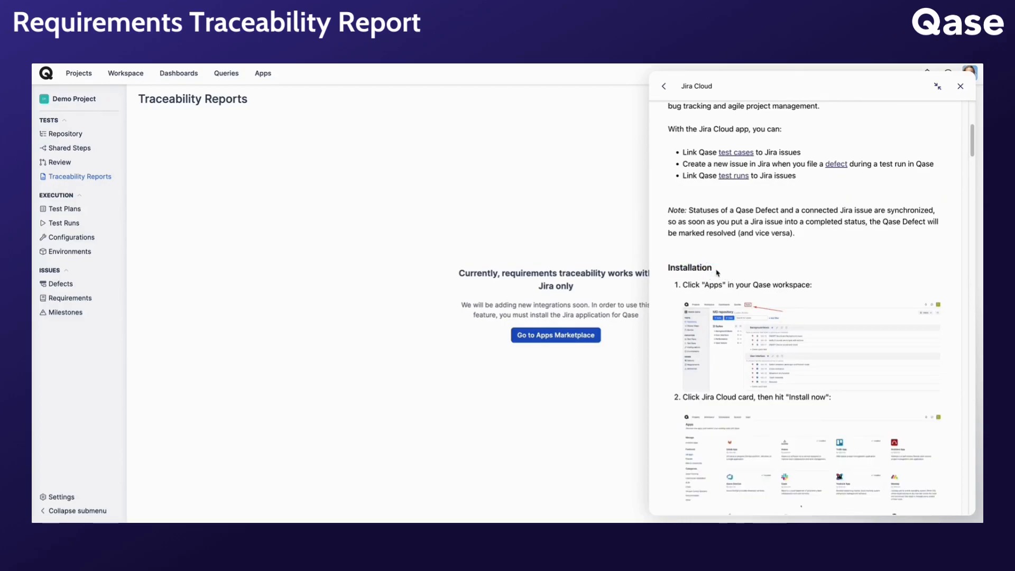
Step: Create a traceability report for [DEMO] demo and [RTR] Qase RTR, covering Epic and New Feature issues
left_click(942, 101)
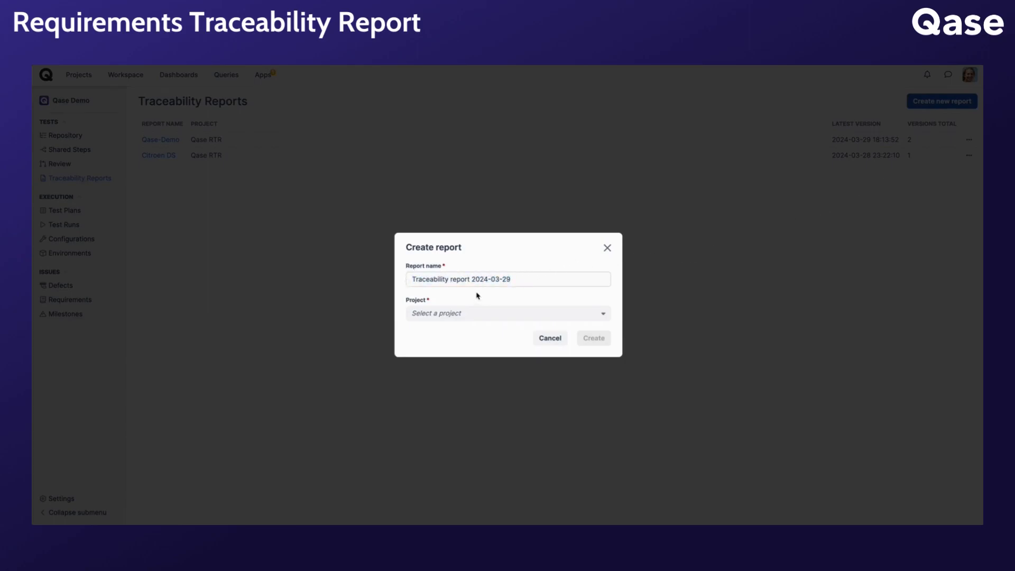
left_click(508, 313)
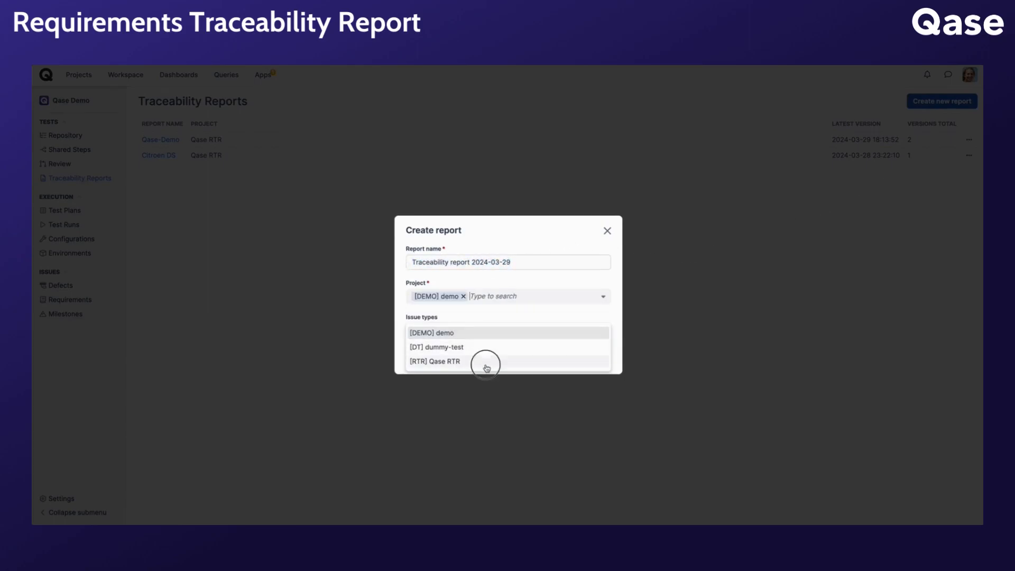
left_click(434, 362)
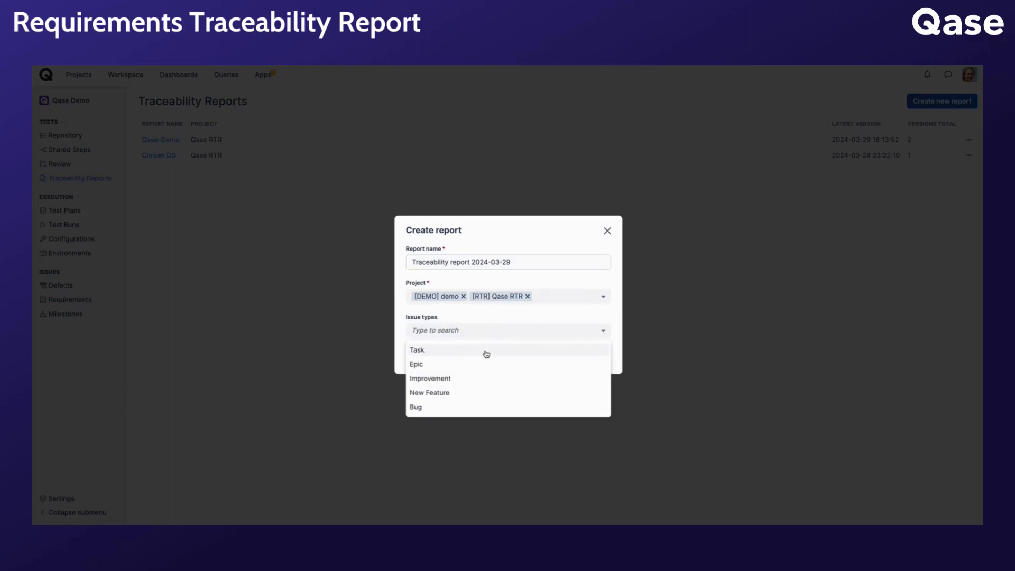
left_click(429, 393)
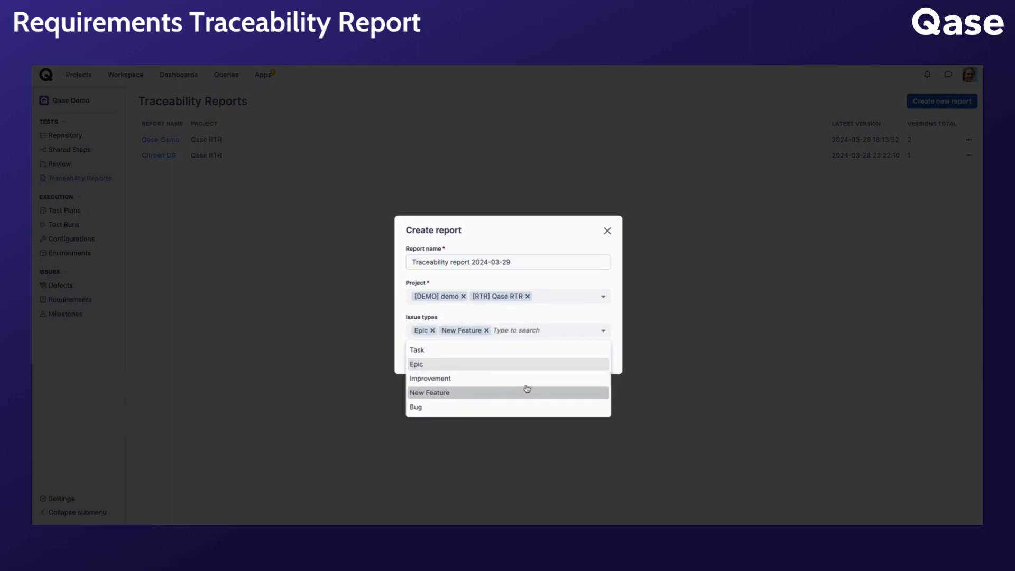
left_click(594, 355)
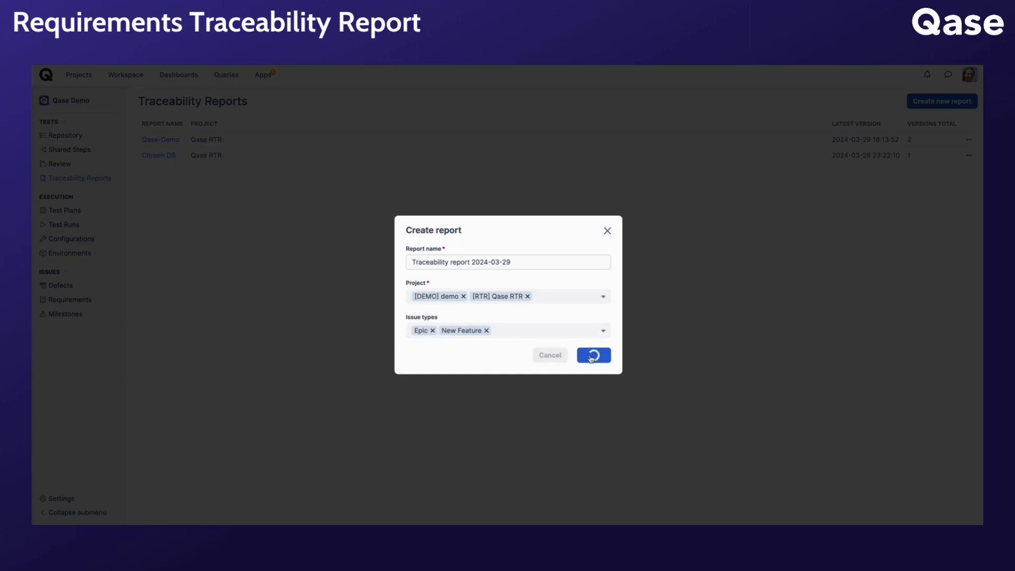
left_click(593, 355)
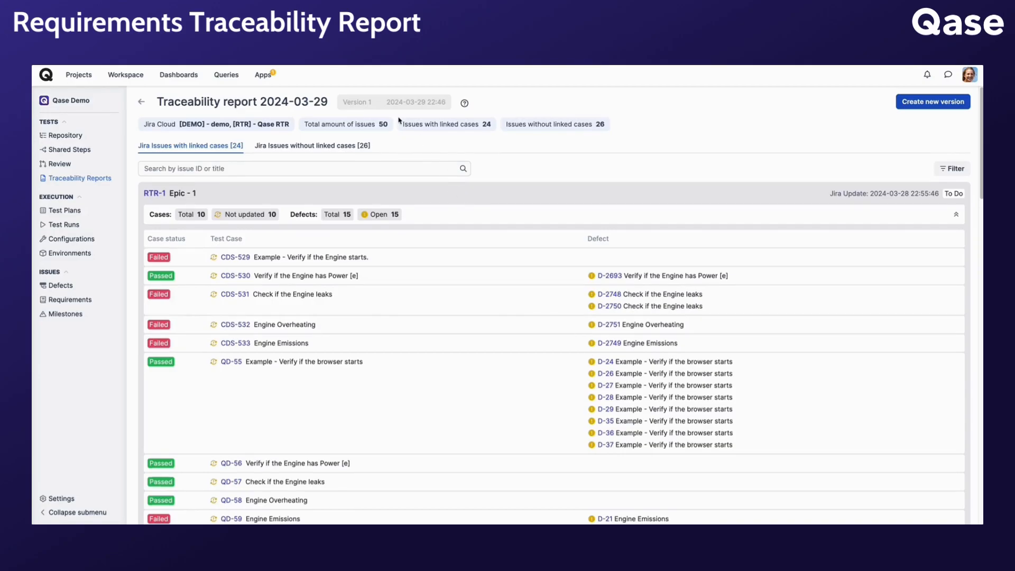
mouse_move(450, 107)
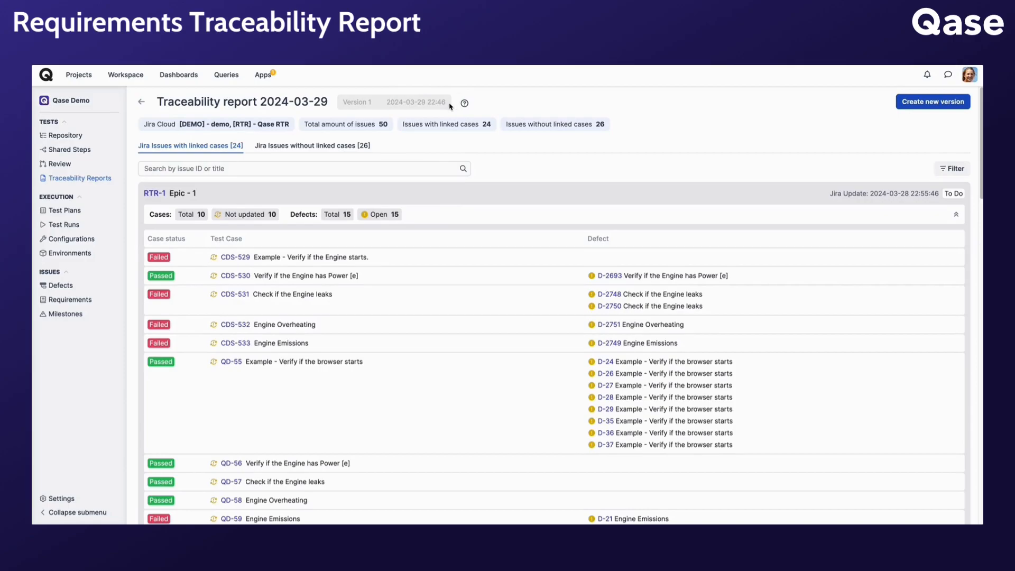
mouse_move(269, 398)
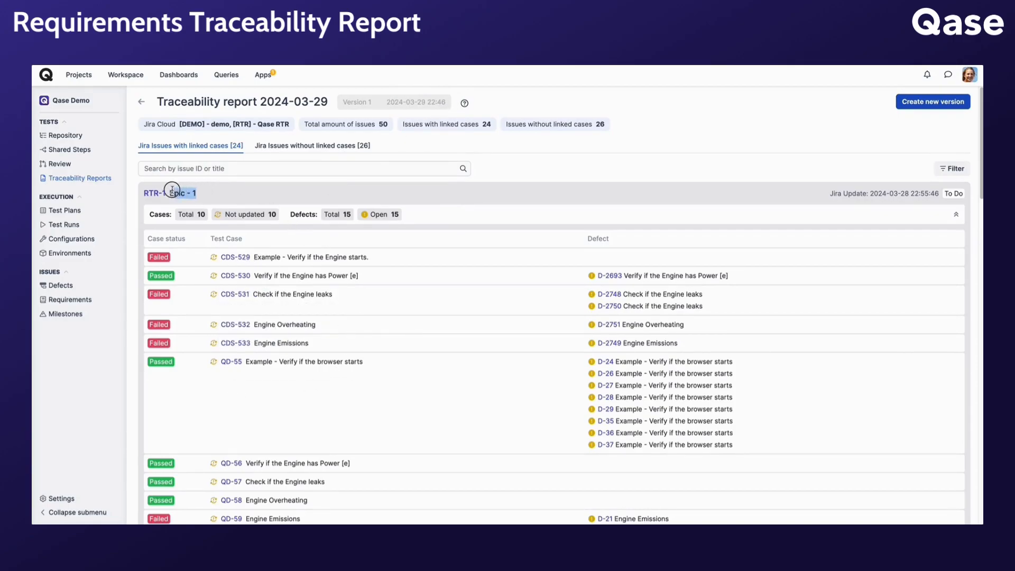
mouse_move(223, 193)
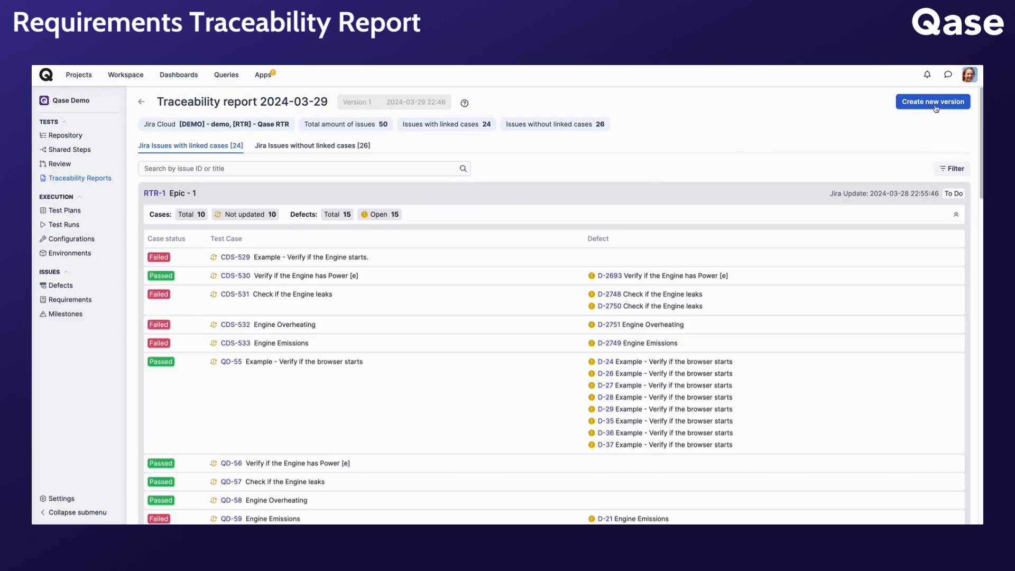
mouse_move(774, 146)
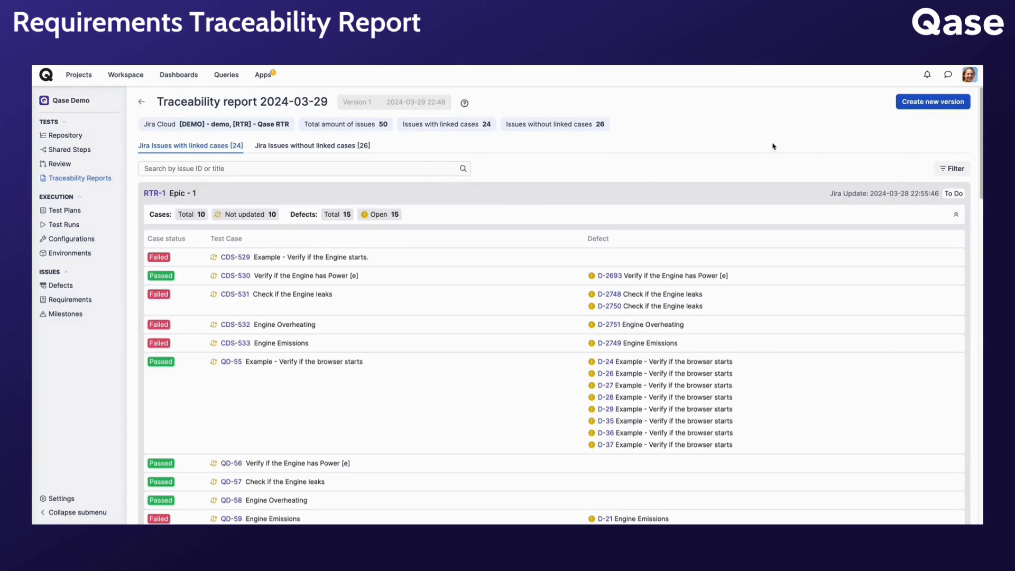
mouse_move(197, 162)
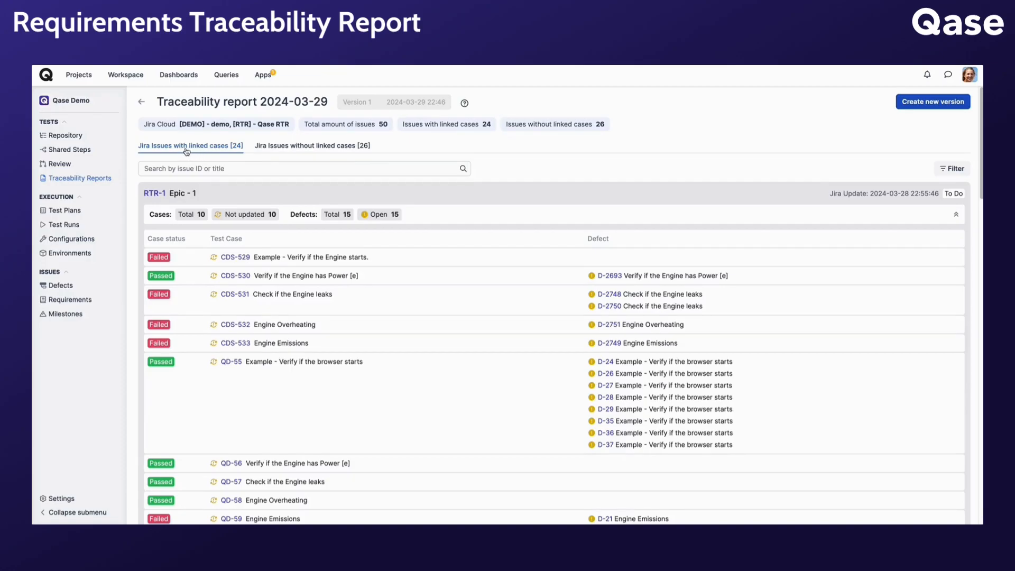
mouse_move(314, 151)
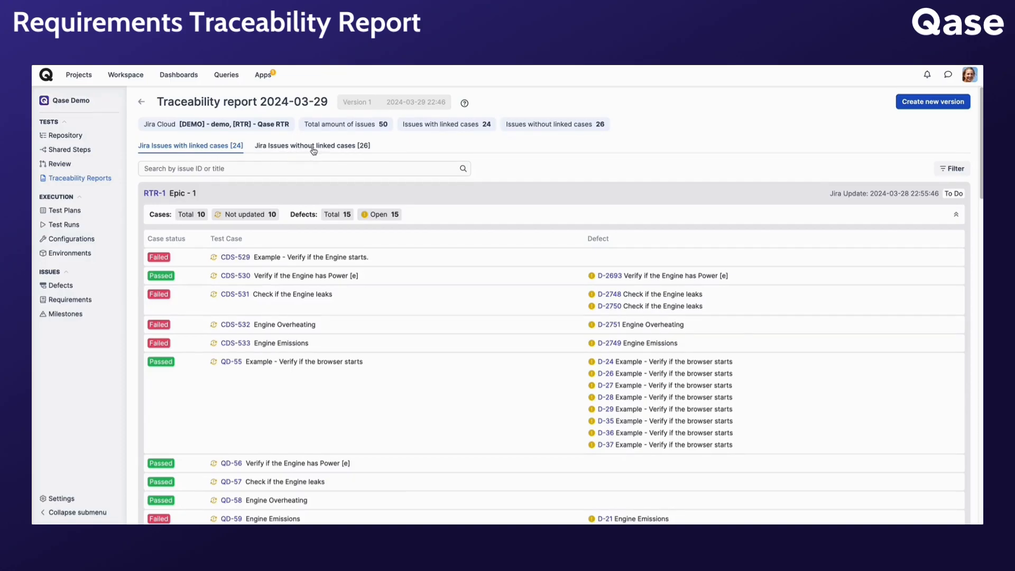
mouse_move(420, 148)
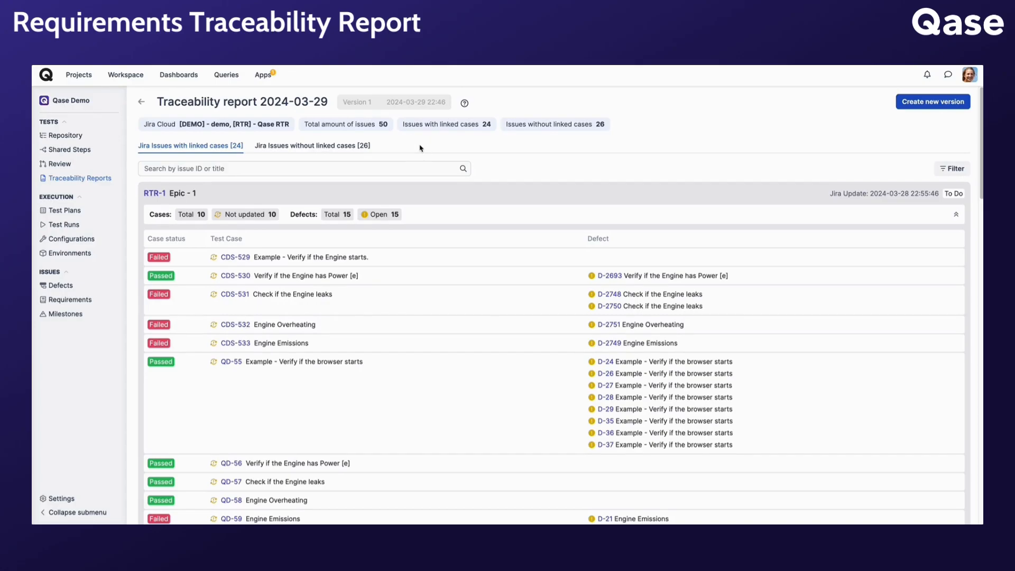
mouse_move(516, 202)
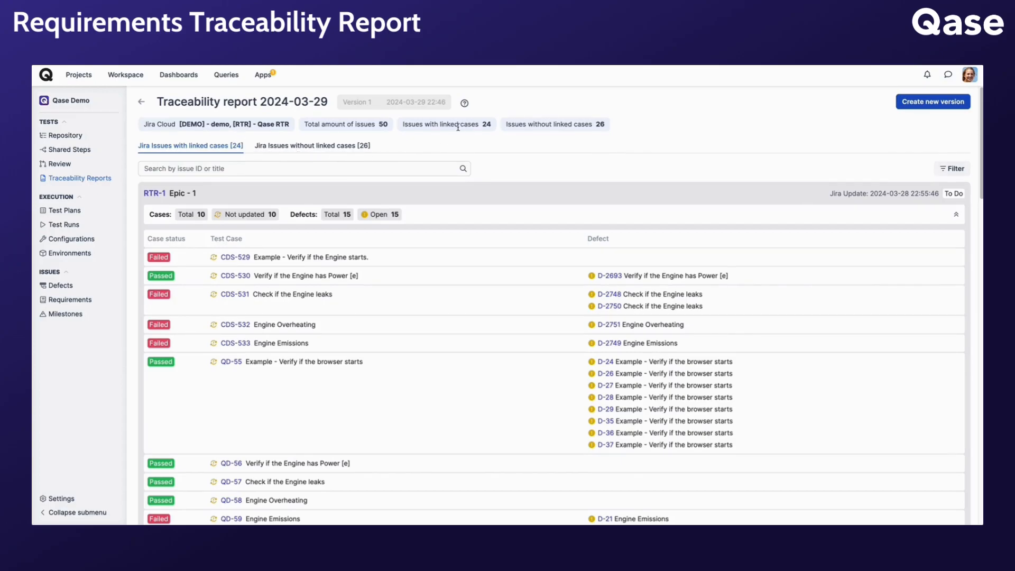
mouse_move(543, 153)
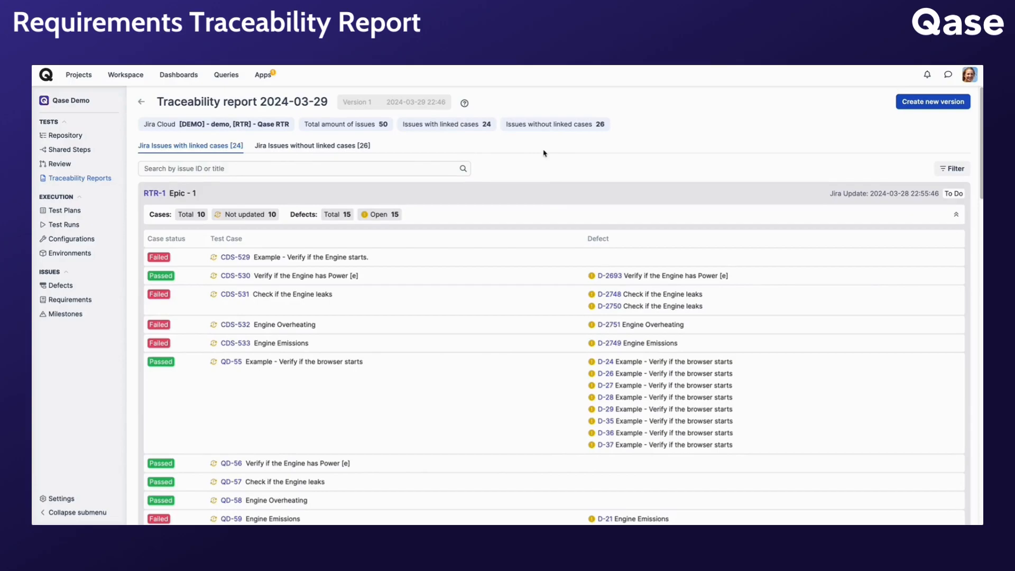
scroll("down", 3)
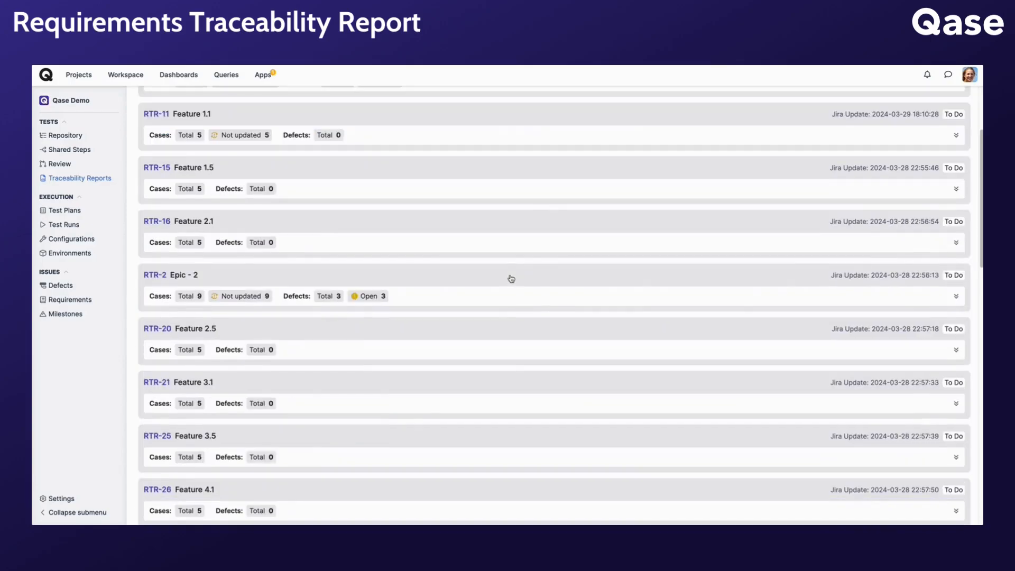
scroll("down", 3)
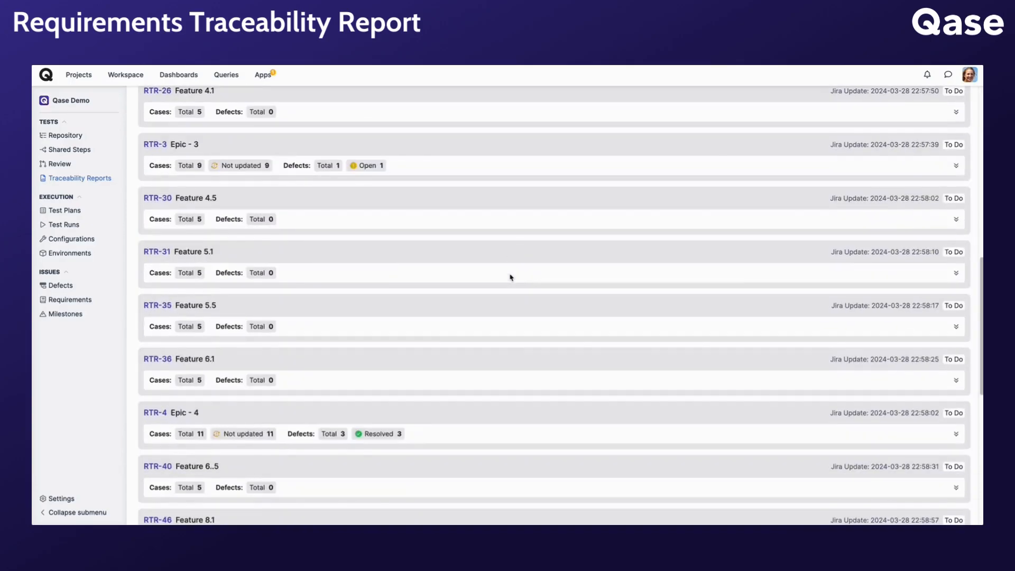
scroll("down", 3)
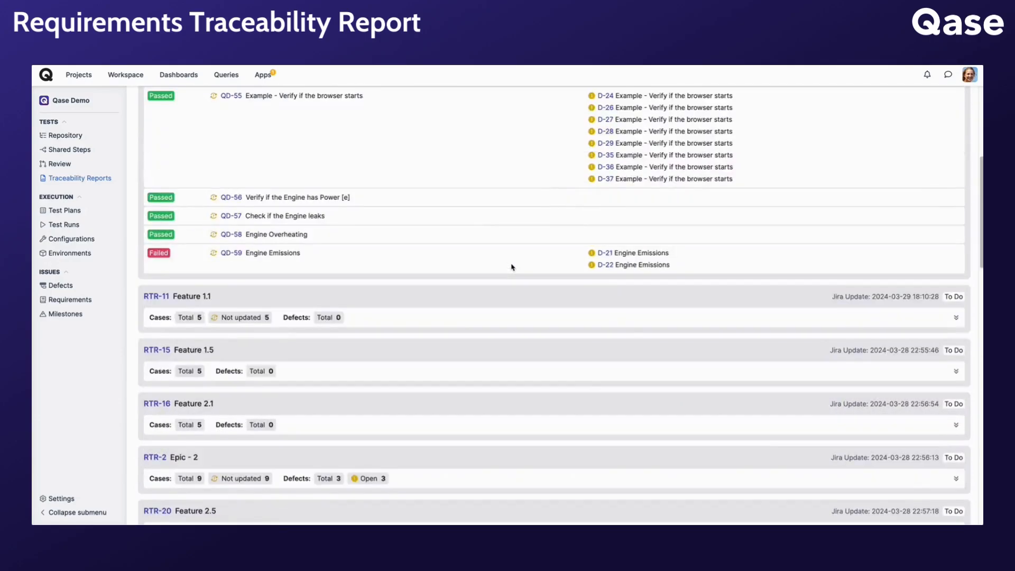
left_click(142, 101)
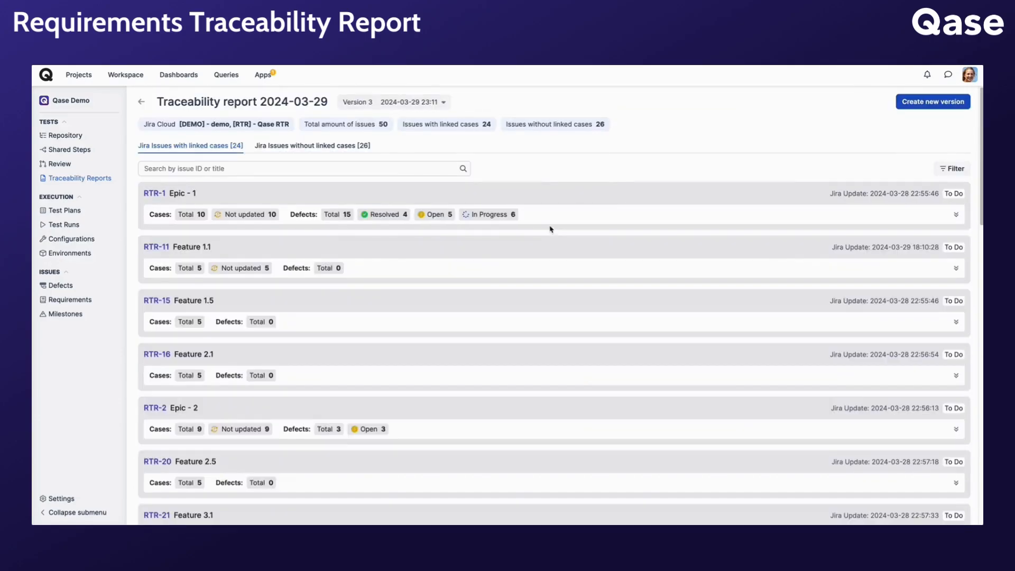
left_click(956, 215)
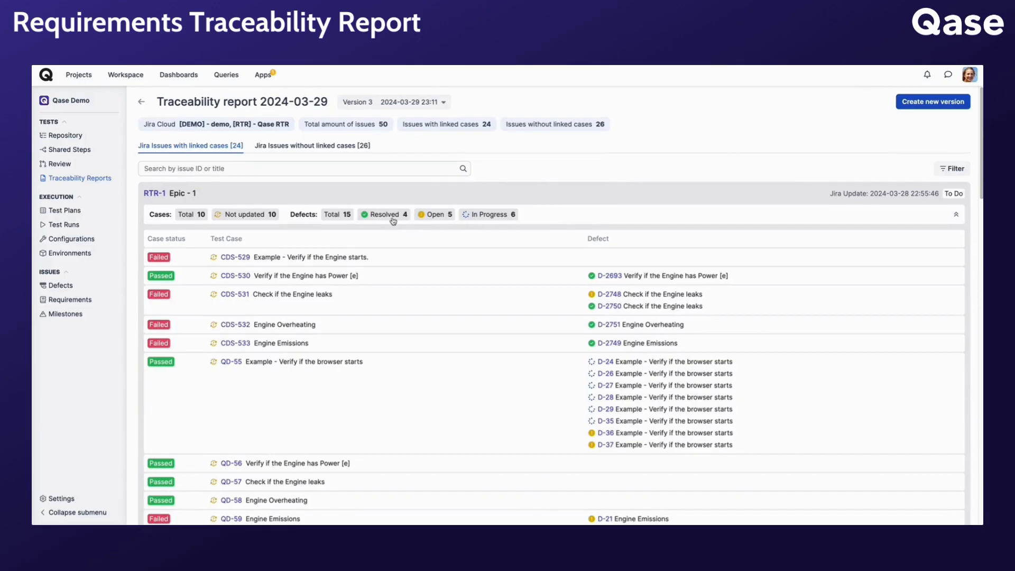
mouse_move(517, 231)
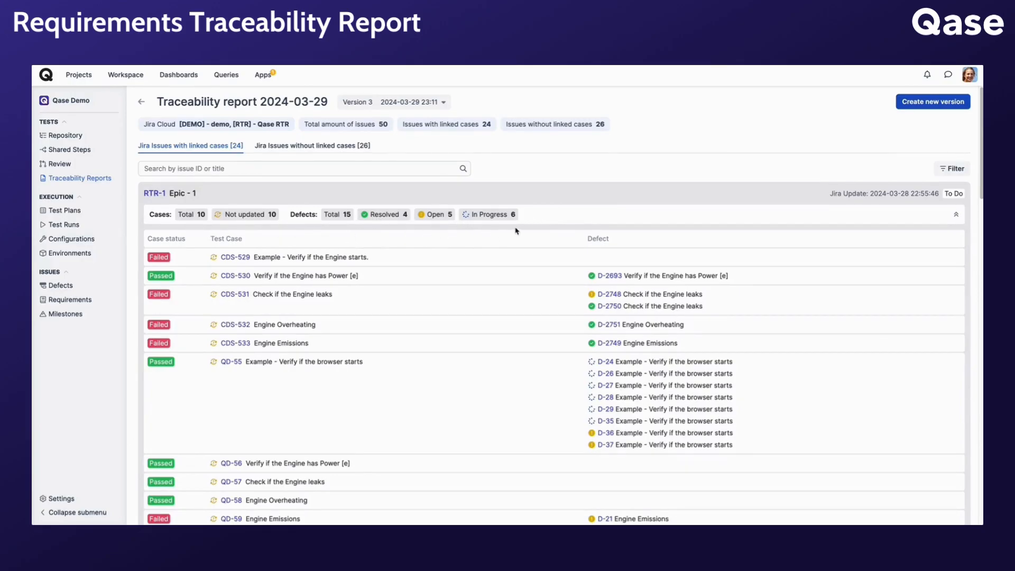
mouse_move(185, 253)
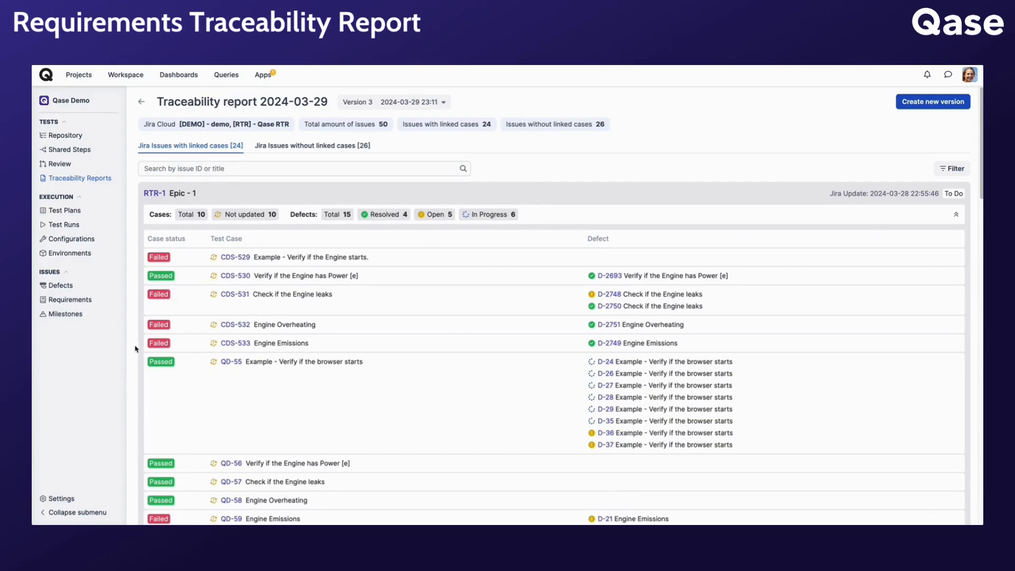
mouse_move(168, 298)
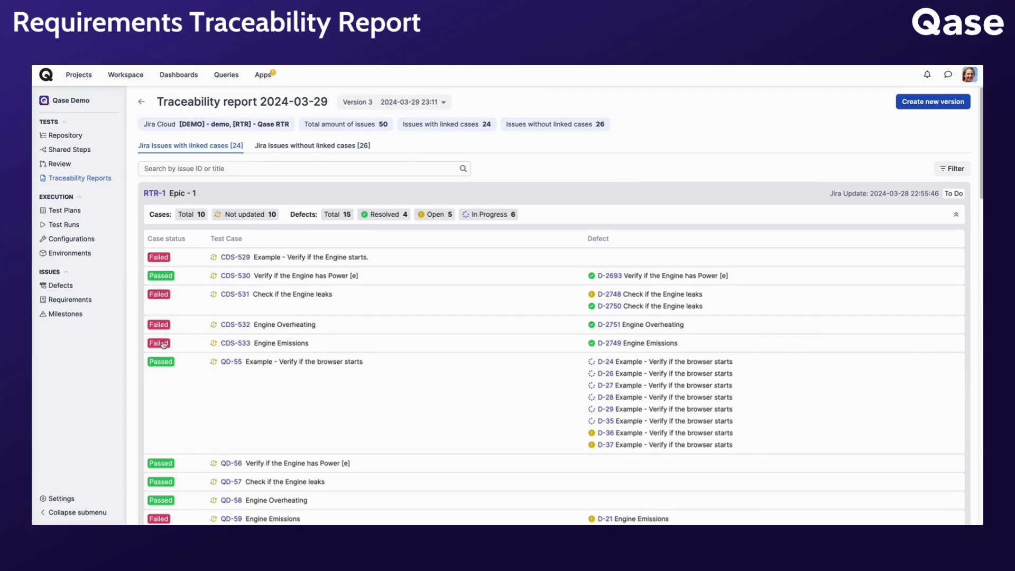
mouse_move(211, 316)
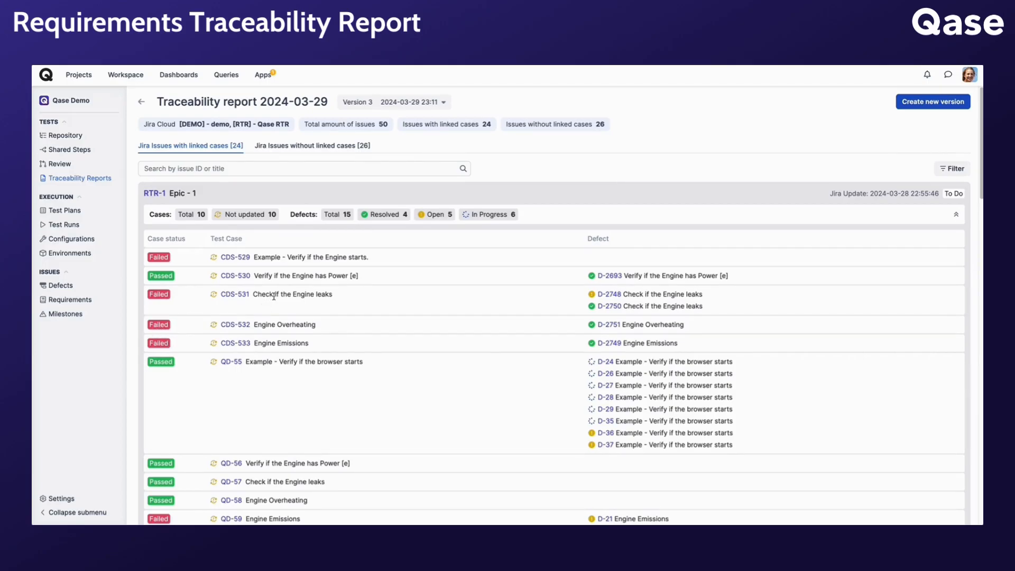
mouse_move(592, 306)
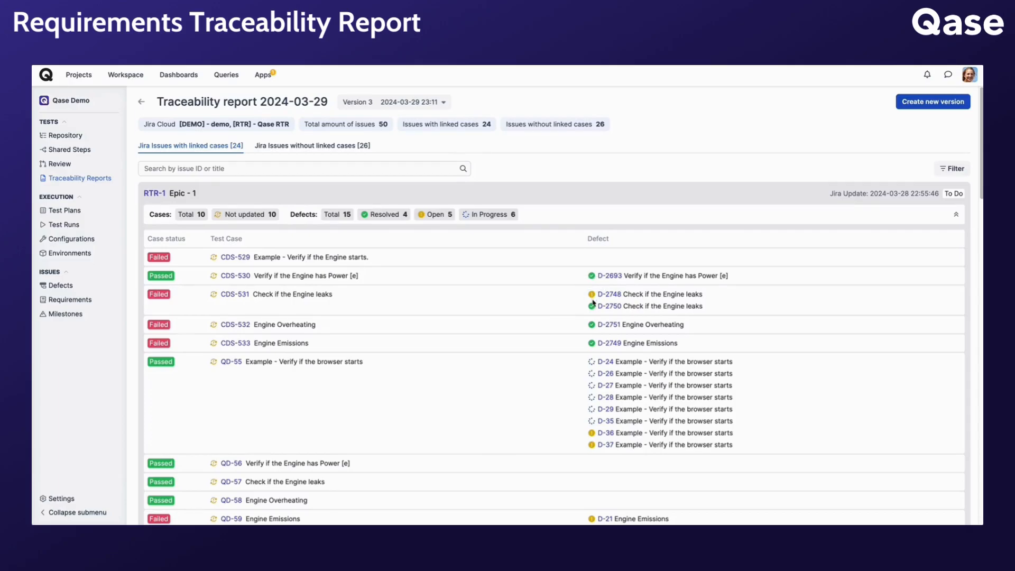
scroll("down", 3)
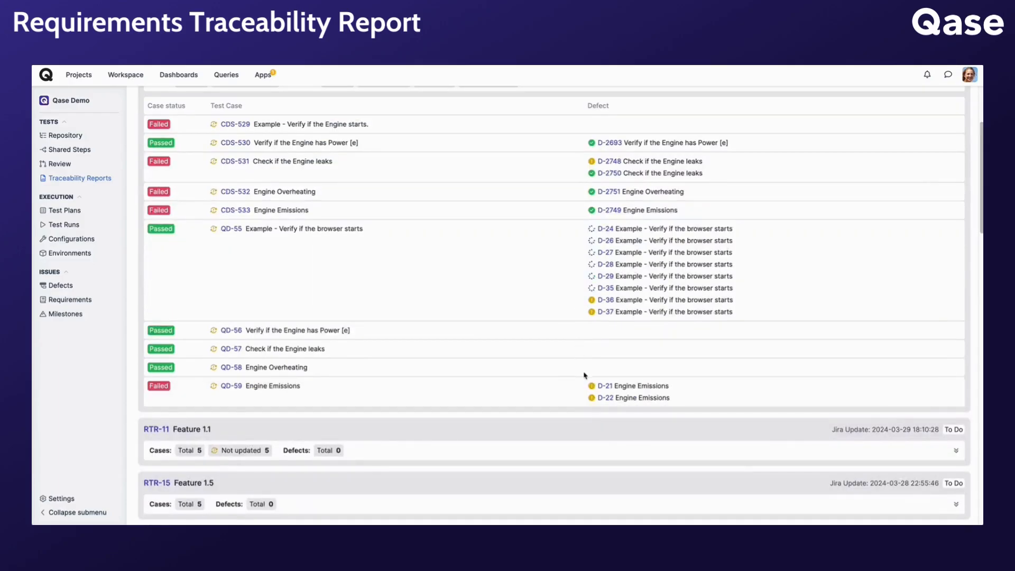
mouse_move(572, 391)
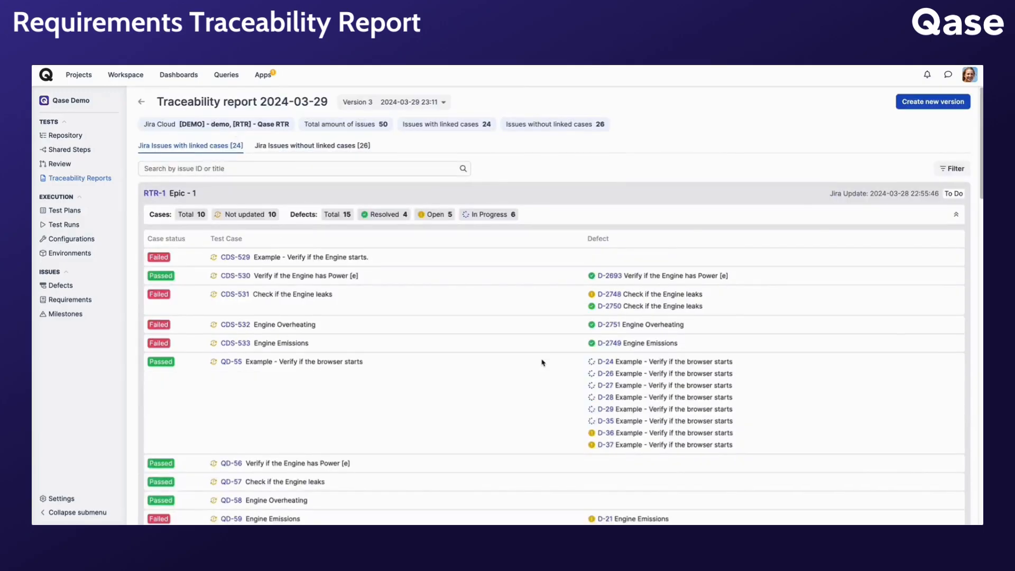
mouse_move(545, 366)
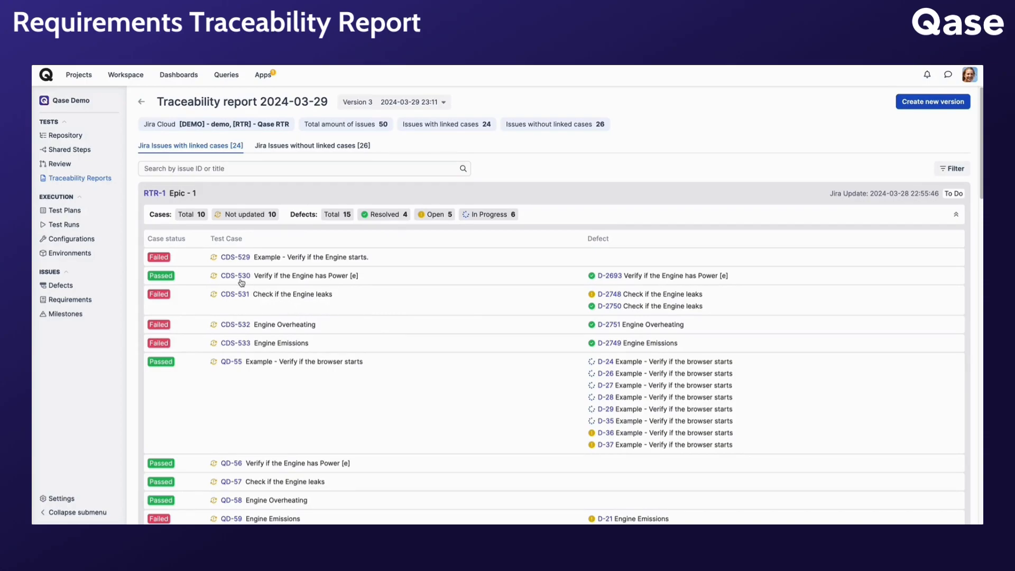
mouse_move(213, 257)
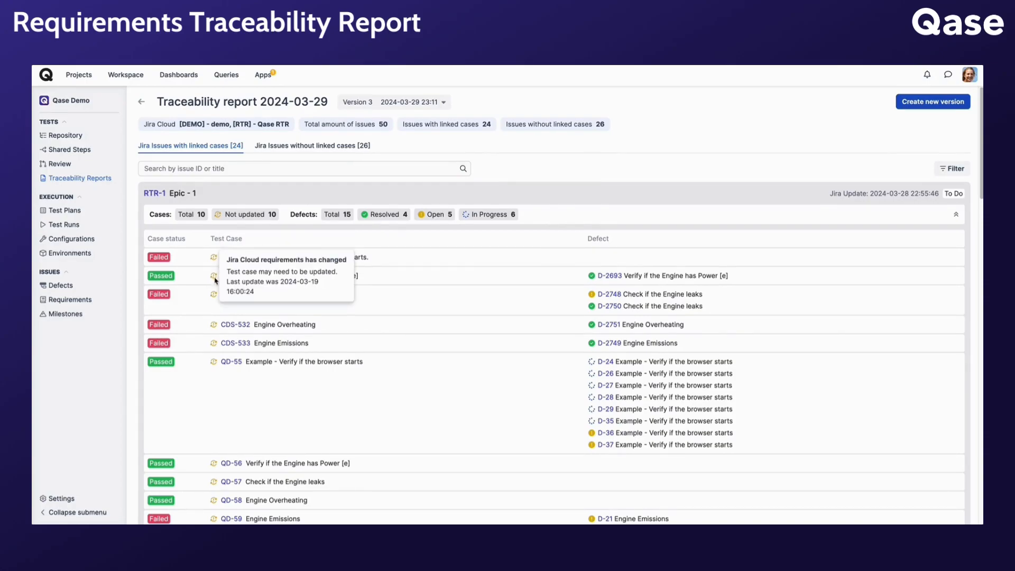
mouse_move(214, 294)
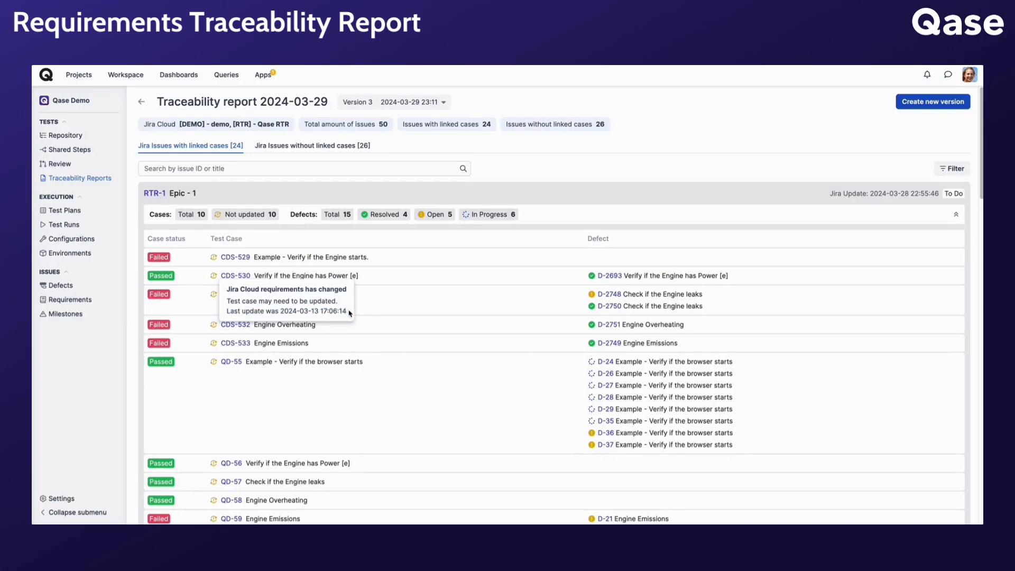
mouse_move(743, 239)
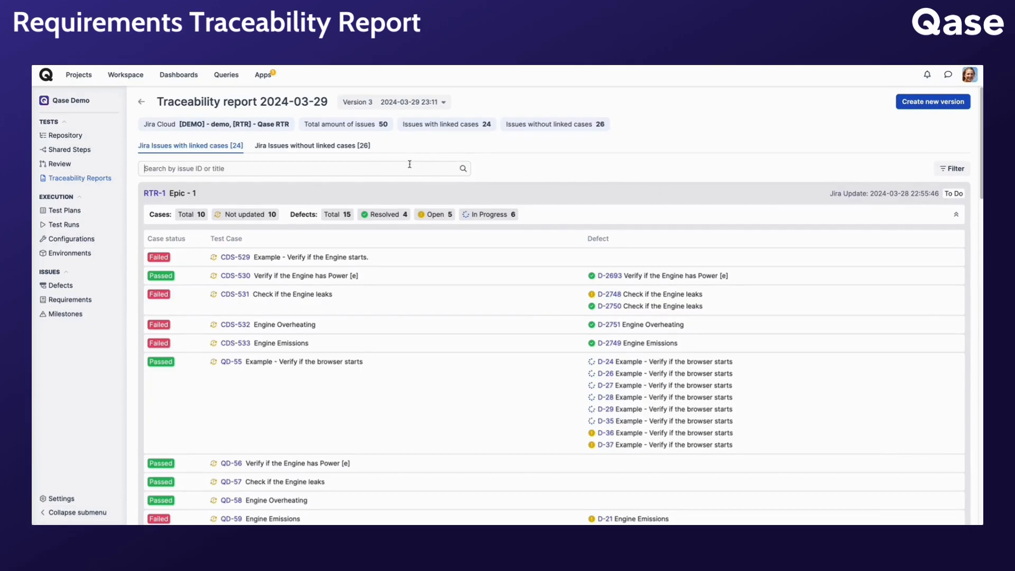
Step: Show the report's status filters and preview the Passed/Failed/Retest case statuses without selecting any
left_click(952, 168)
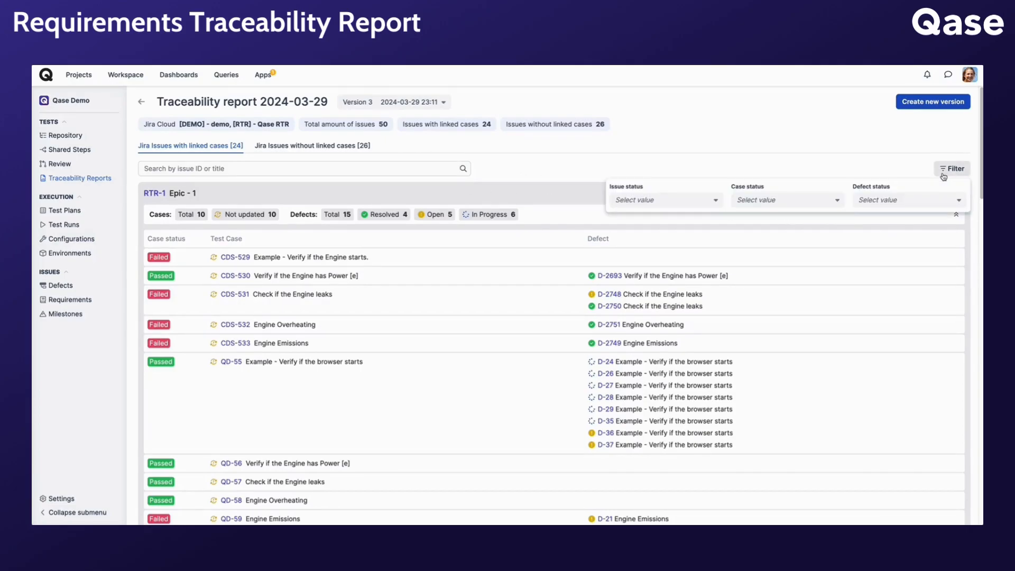
left_click(665, 200)
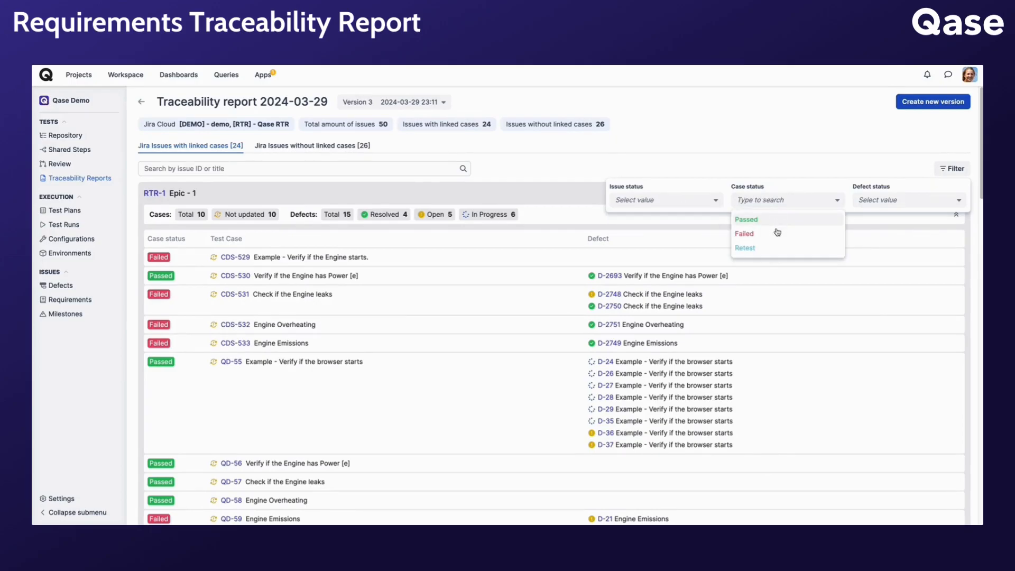
left_click(909, 200)
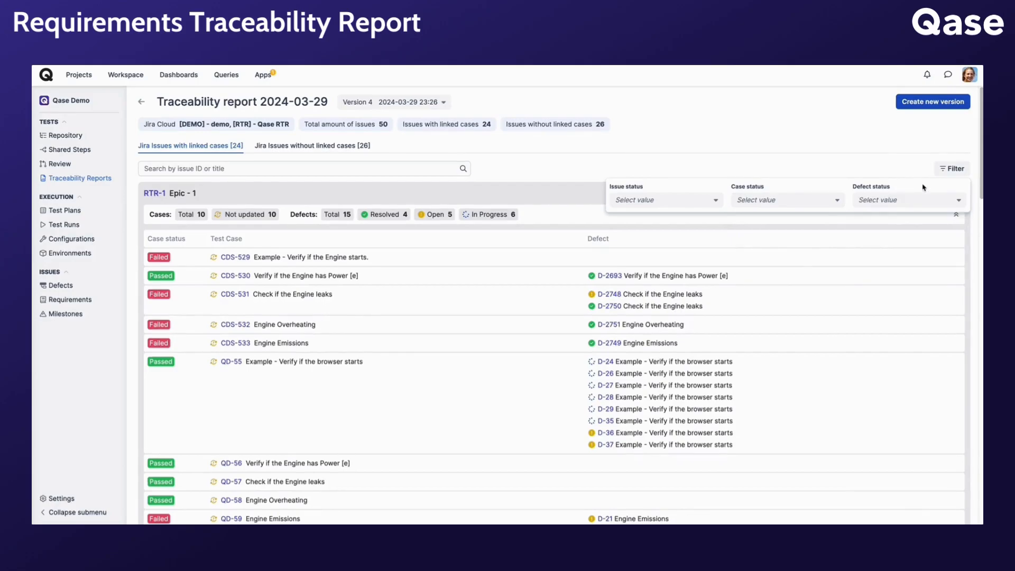
mouse_move(202, 152)
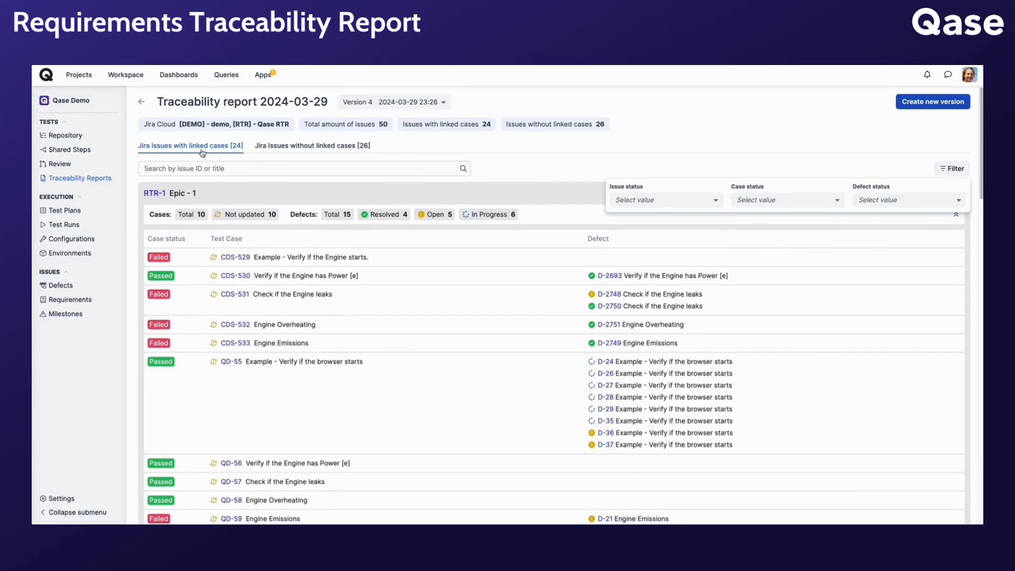
Step: Filter unlinked Jira issues by Done and In Review status, then switch to Version 3
left_click(319, 146)
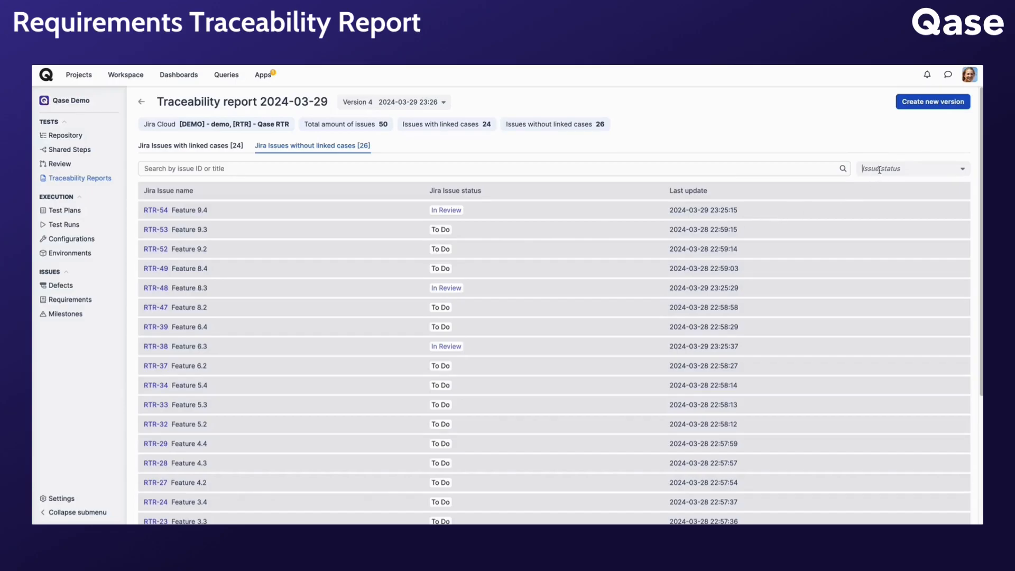
left_click(871, 188)
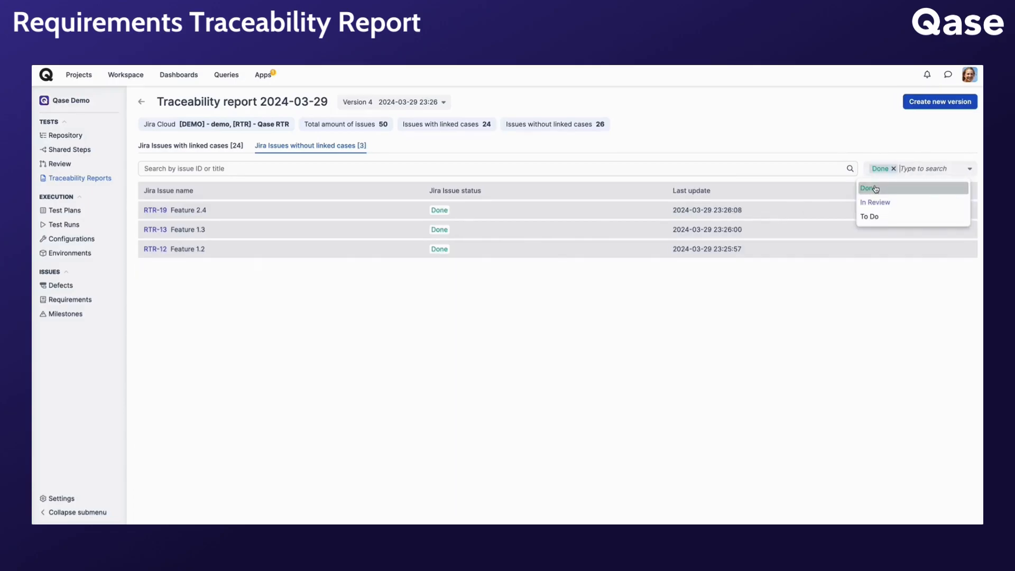
left_click(875, 202)
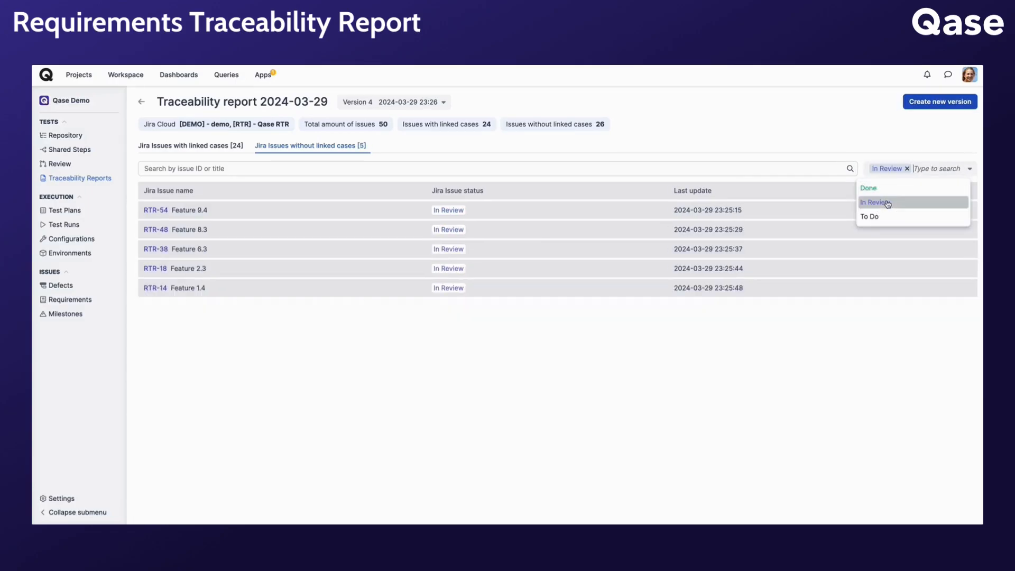
mouse_move(890, 192)
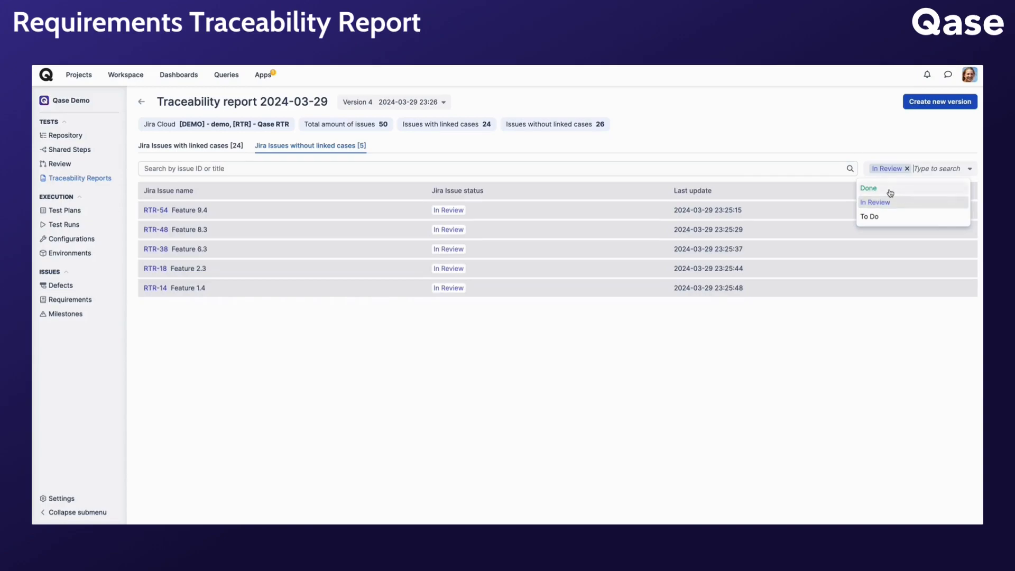
left_click(869, 188)
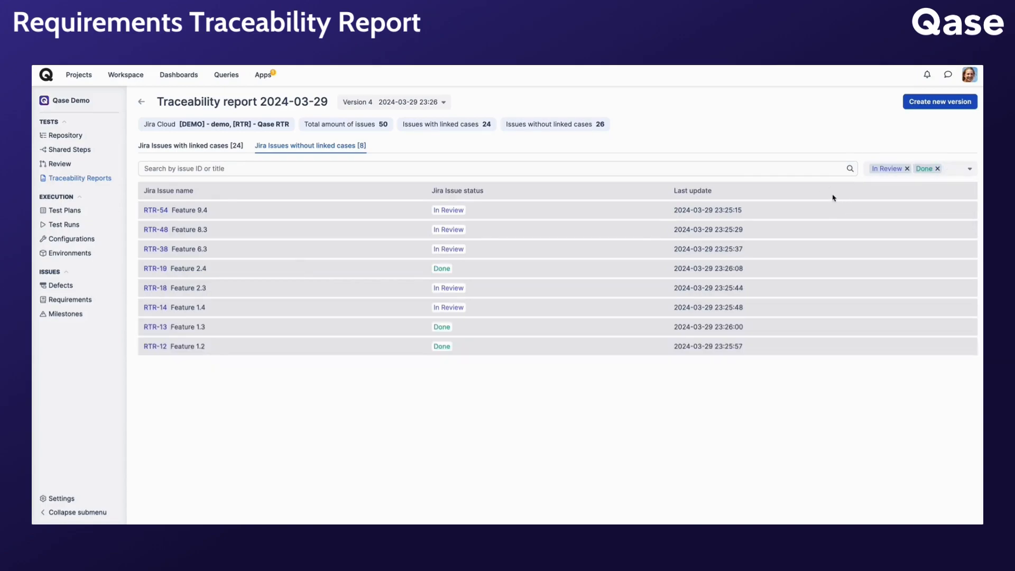
mouse_move(559, 213)
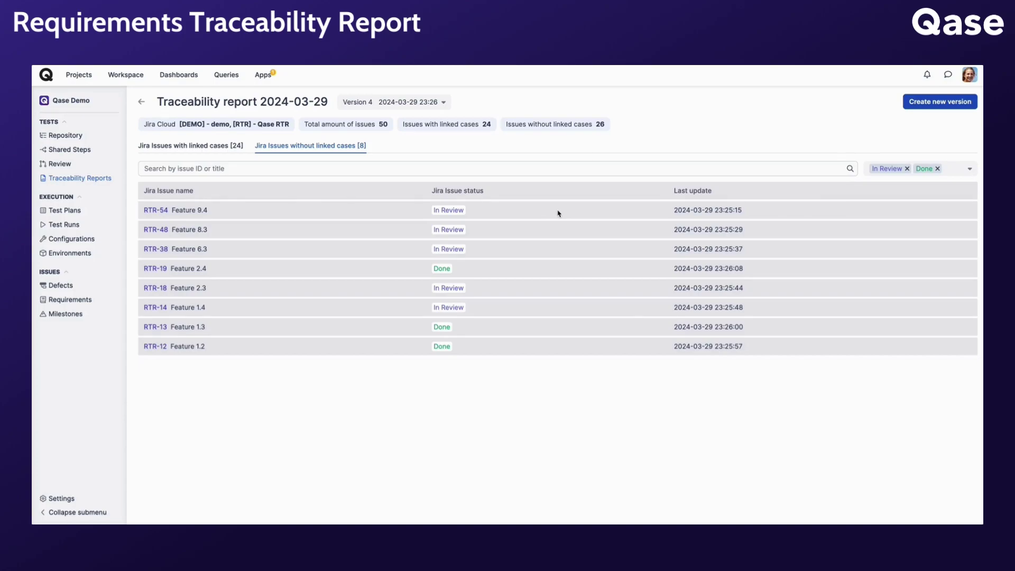
mouse_move(536, 163)
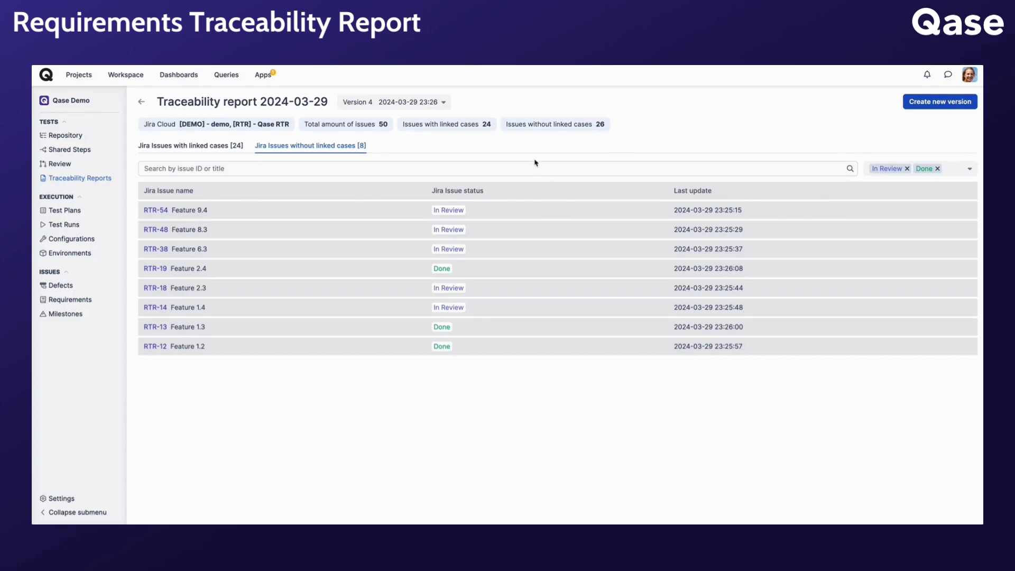
left_click(393, 102)
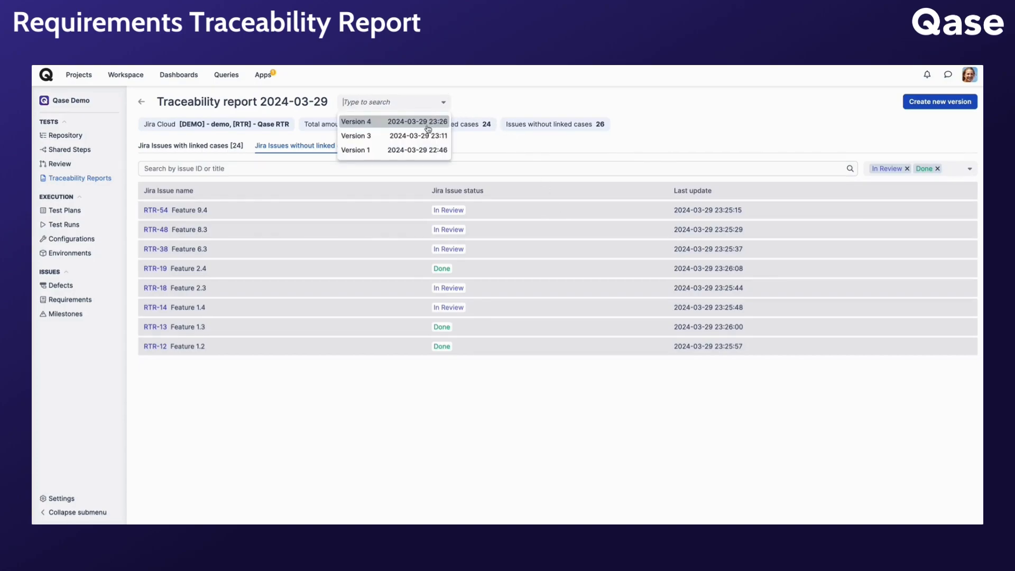
left_click(356, 136)
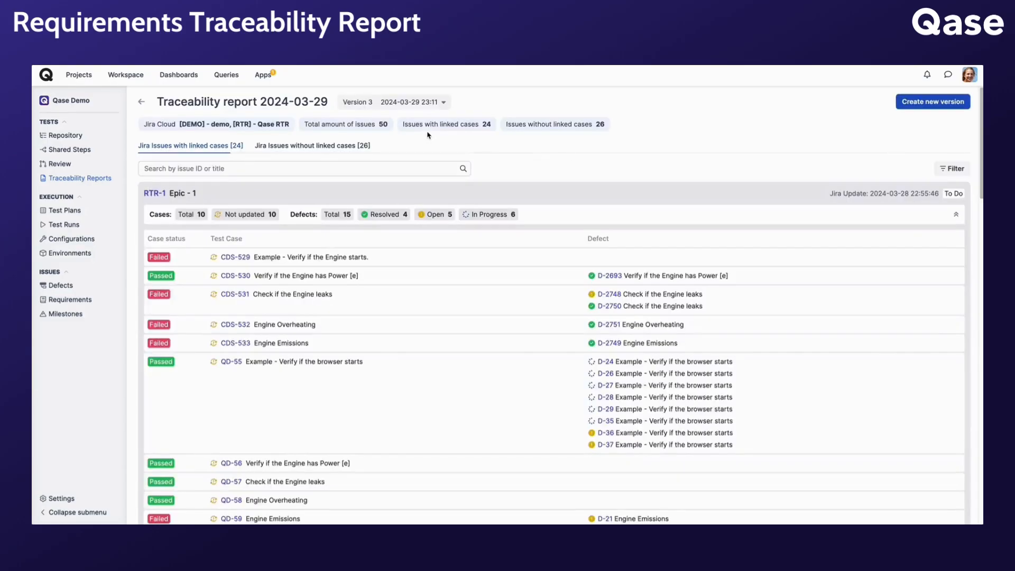
mouse_move(101, 172)
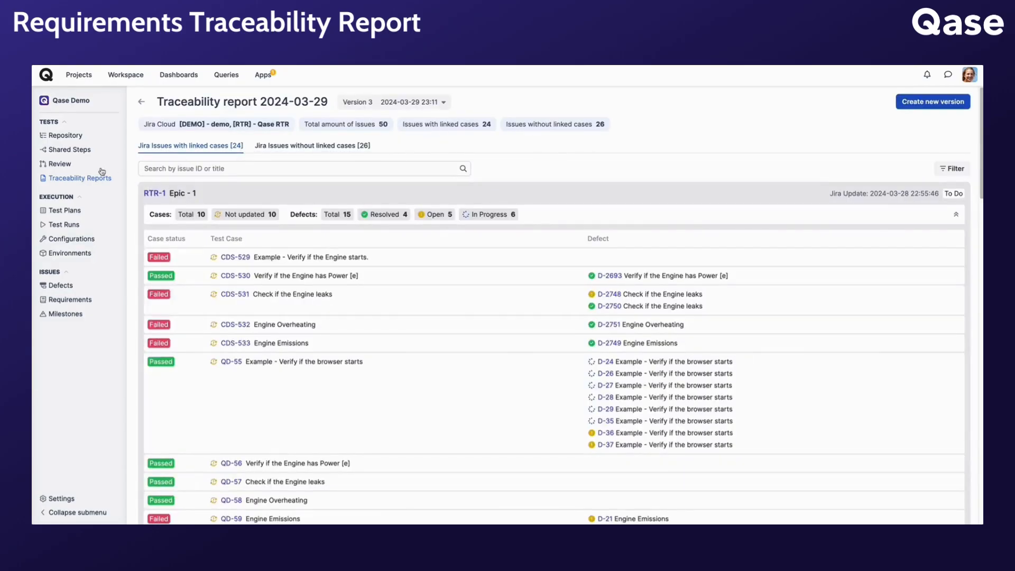
Step: Open the Qase-Demo report's version list and show the rename/delete actions for Version 1
left_click(80, 178)
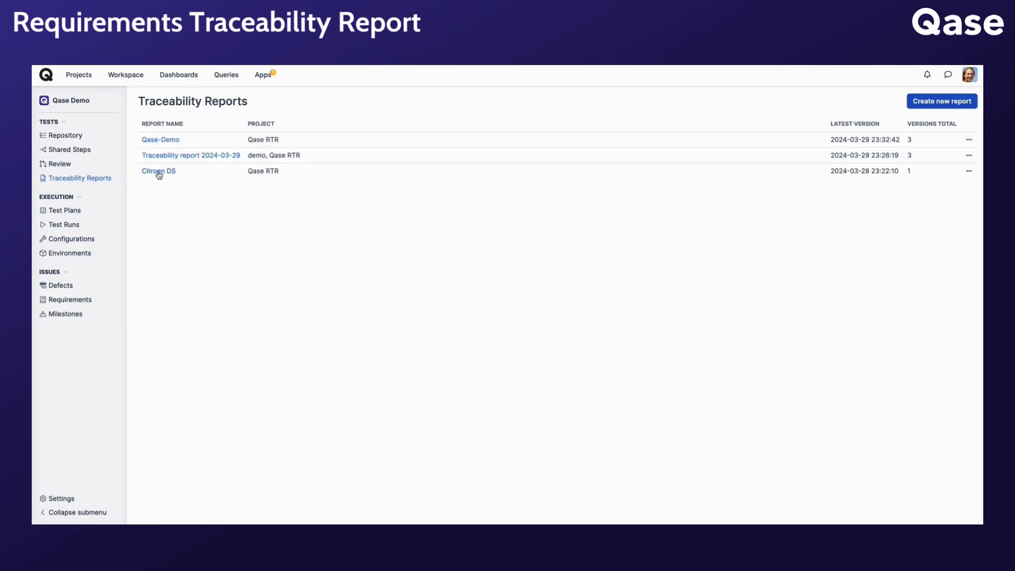
left_click(160, 139)
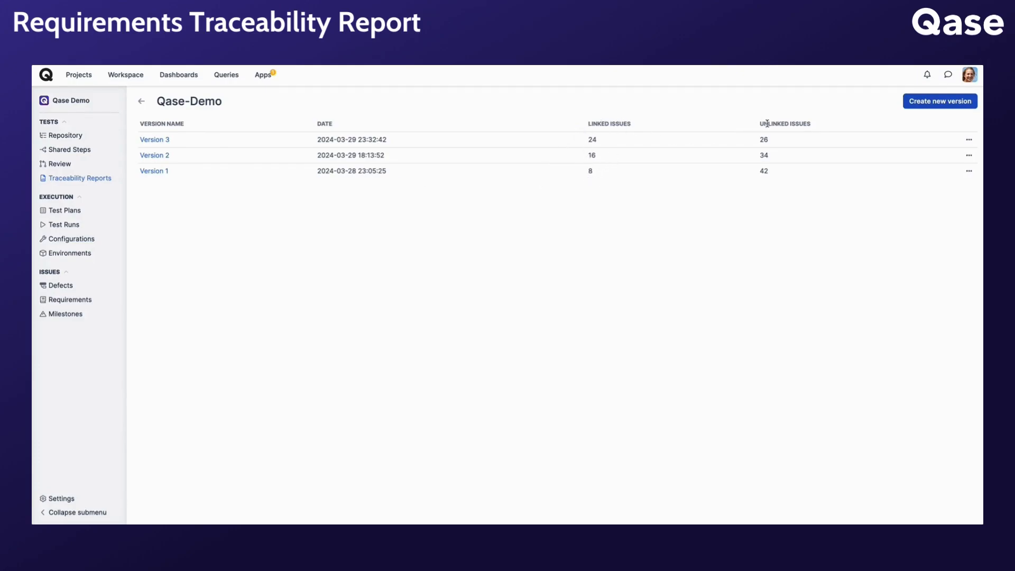
mouse_move(798, 171)
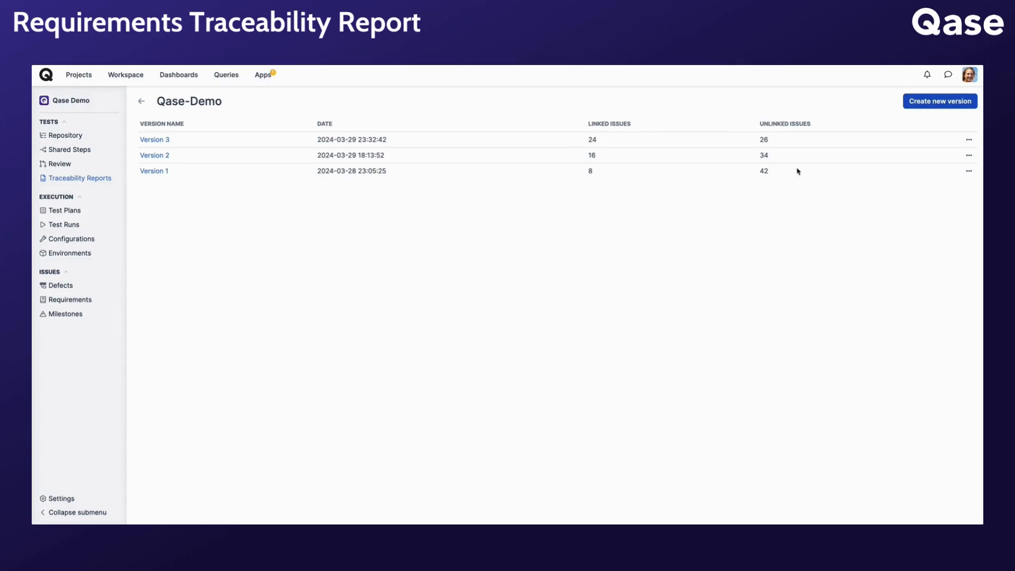
mouse_move(601, 181)
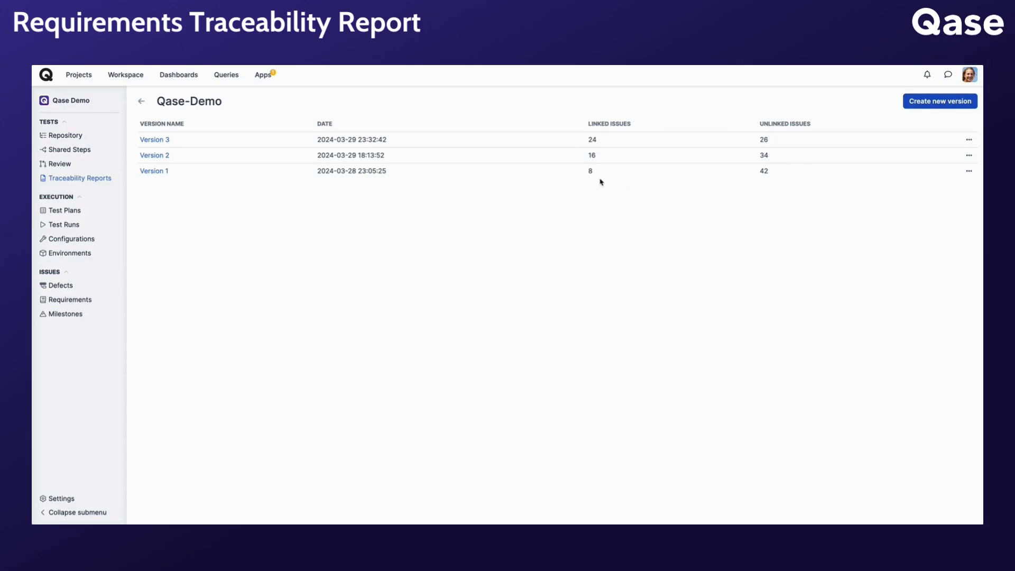
mouse_move(597, 156)
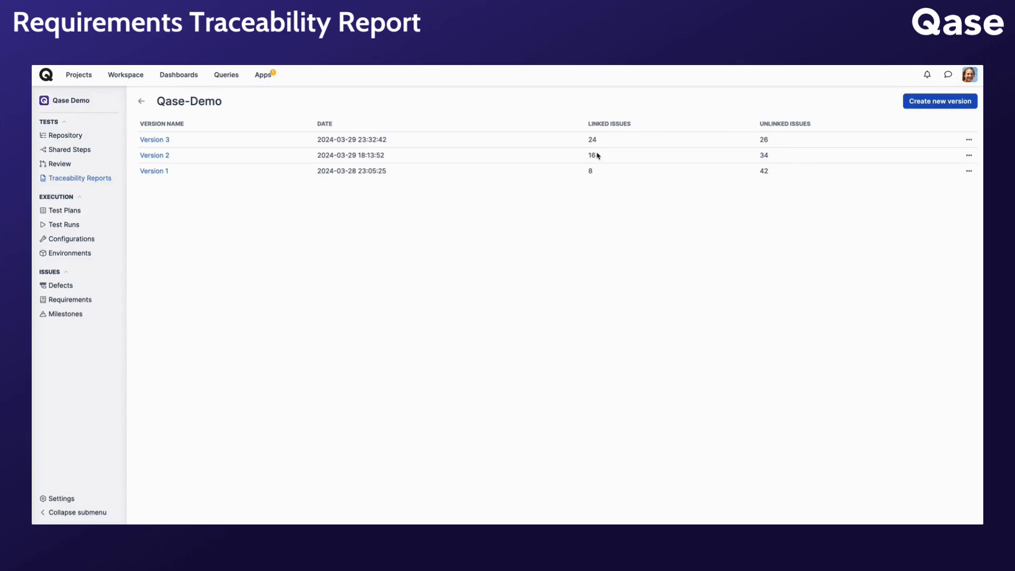
mouse_move(603, 151)
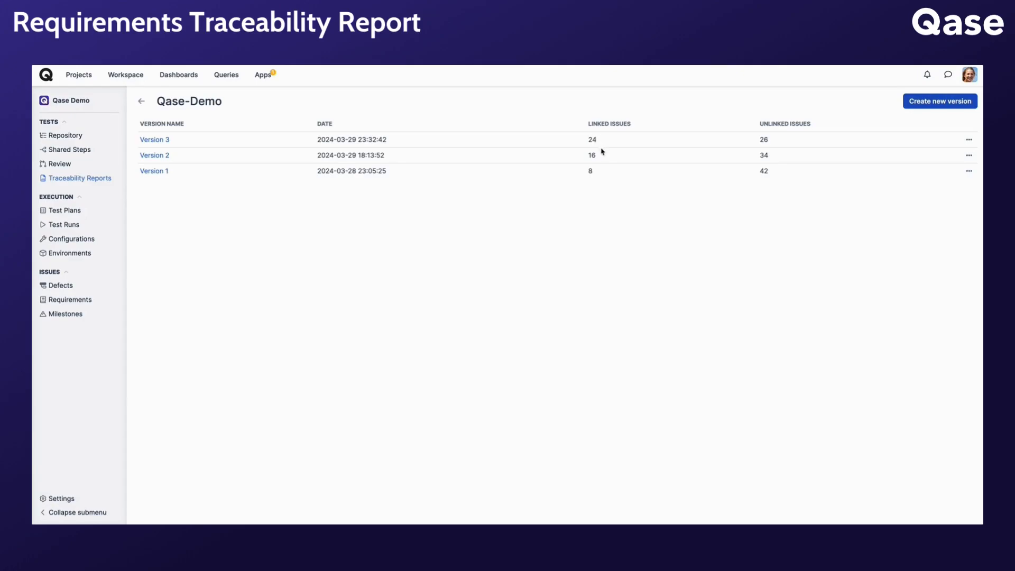
mouse_move(963, 175)
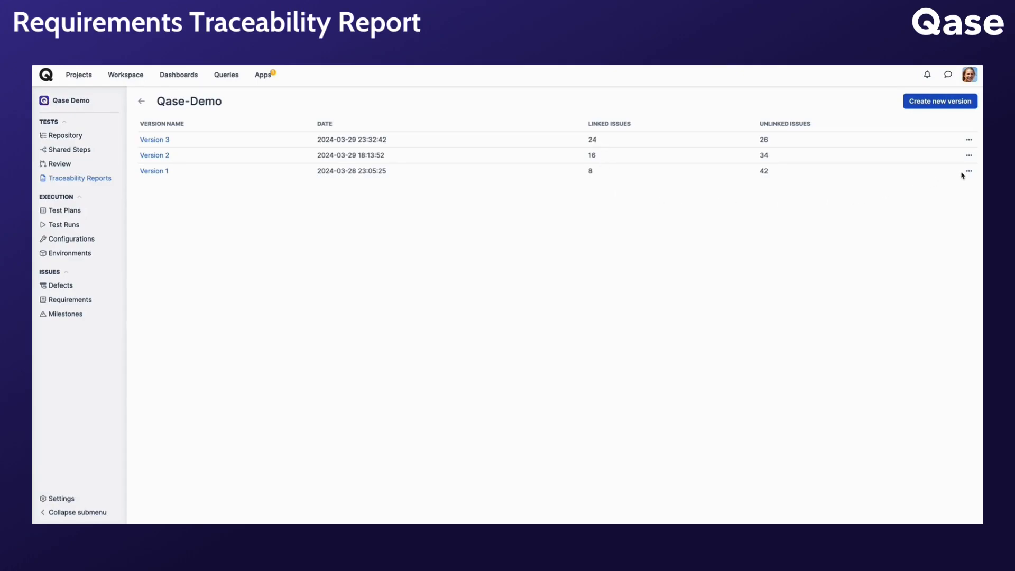
left_click(970, 171)
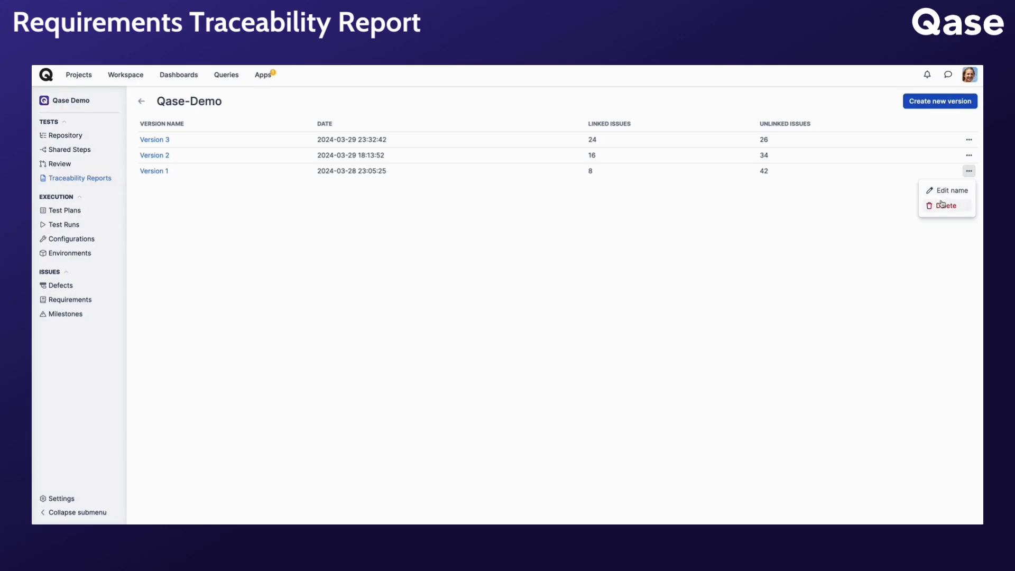
mouse_move(932, 221)
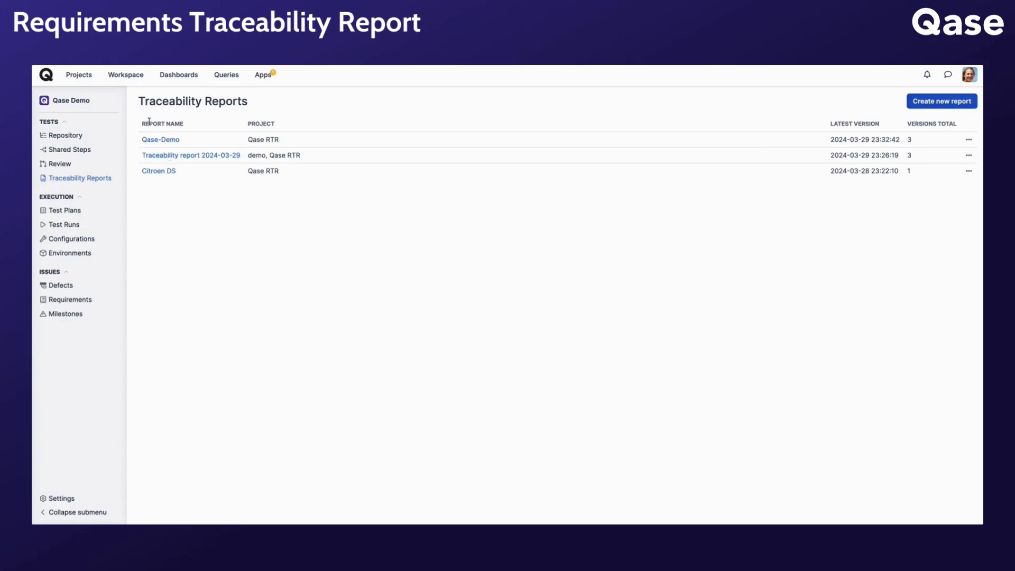
mouse_move(276, 131)
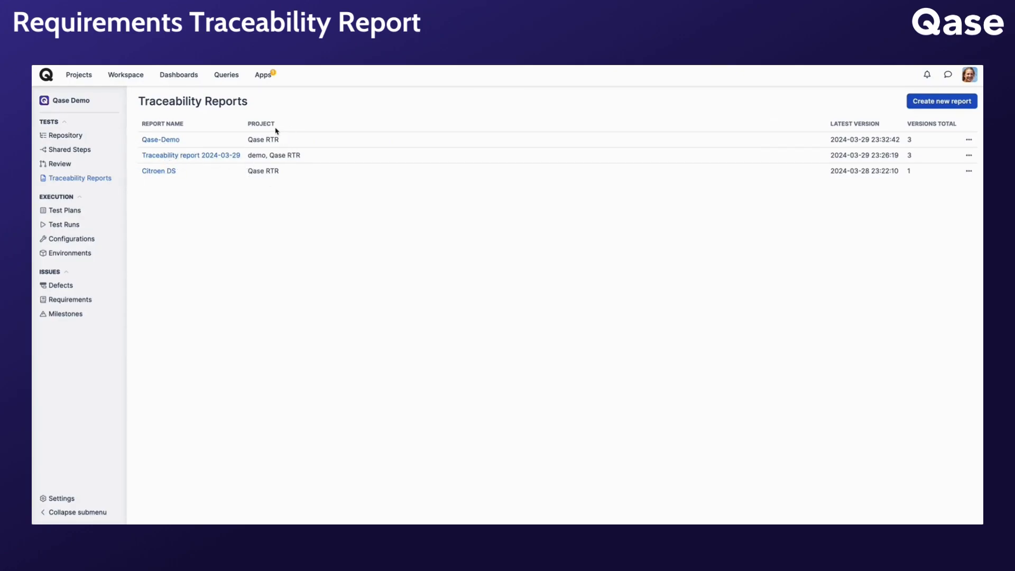
mouse_move(915, 127)
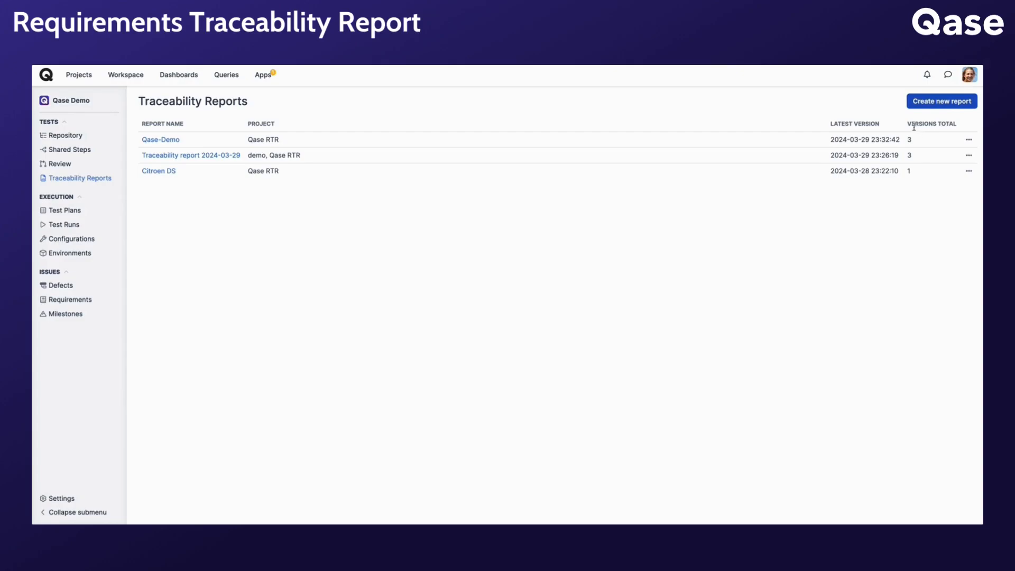
Step: Open the Citroen DS report's actions menu and choose to delete it
left_click(969, 171)
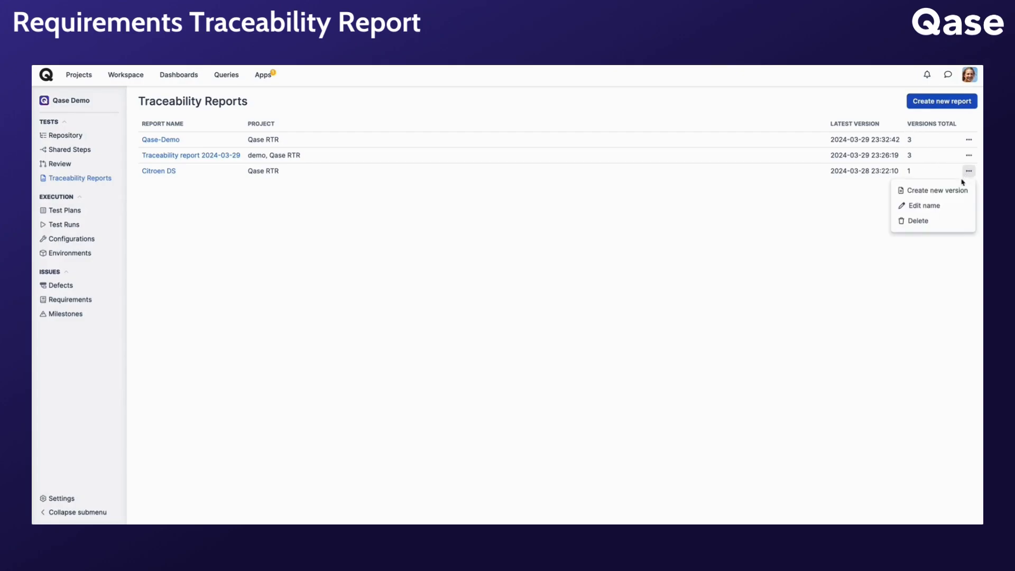
mouse_move(935, 197)
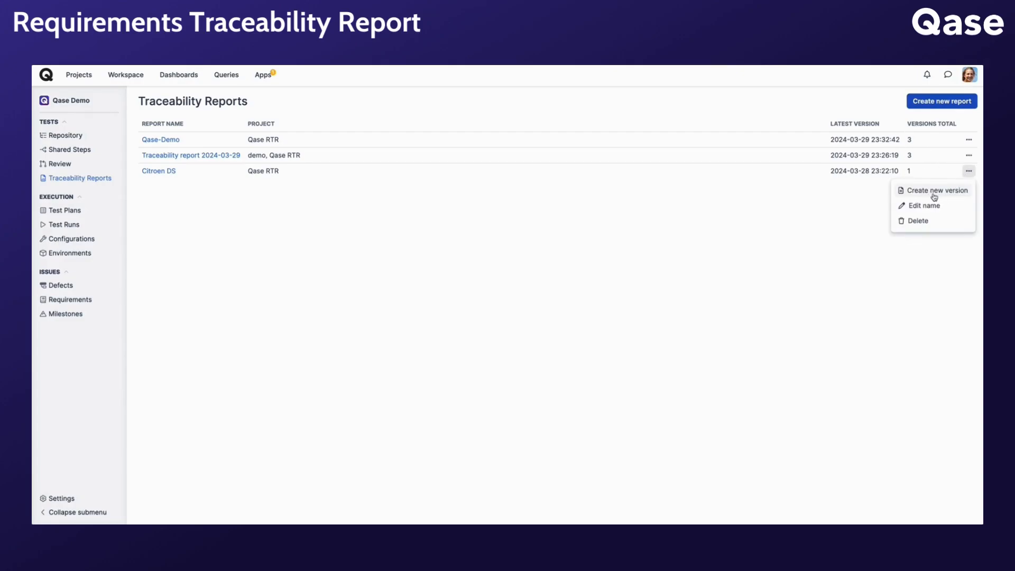
mouse_move(925, 224)
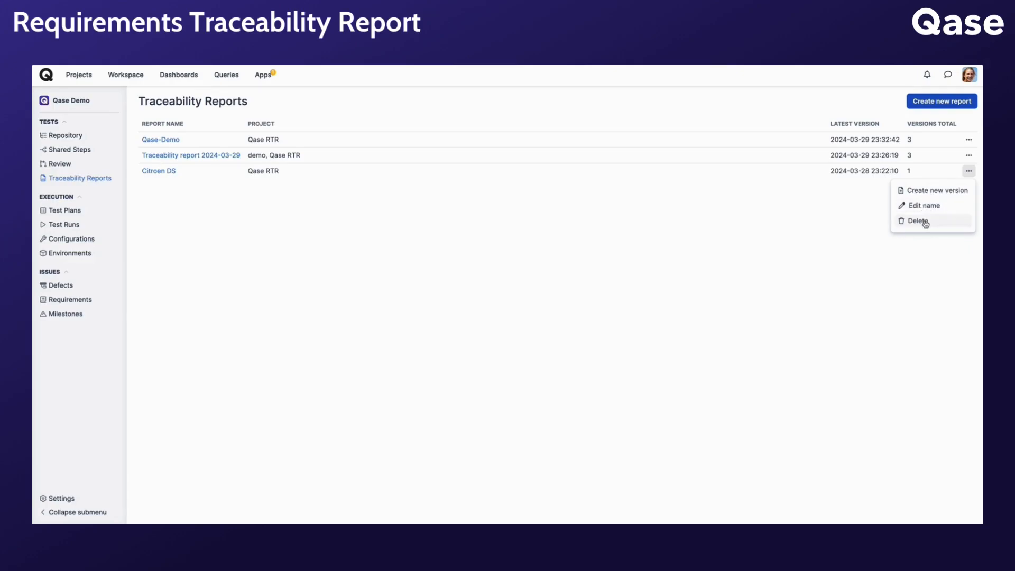
mouse_move(906, 226)
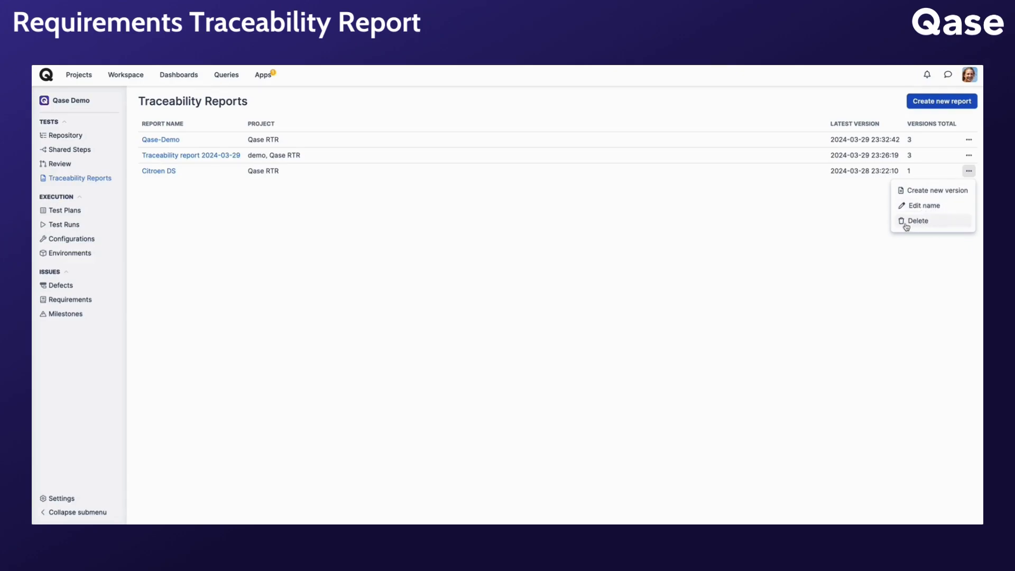
left_click(958, 70)
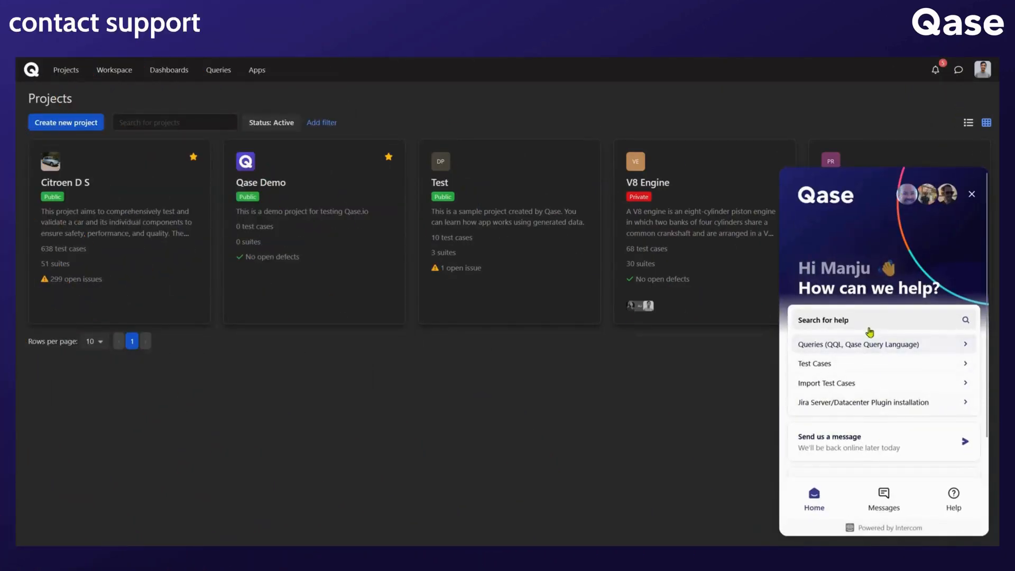
Step: Browse help articles, then draft 'Hi, I have a question!' in a new support message
left_click(953, 493)
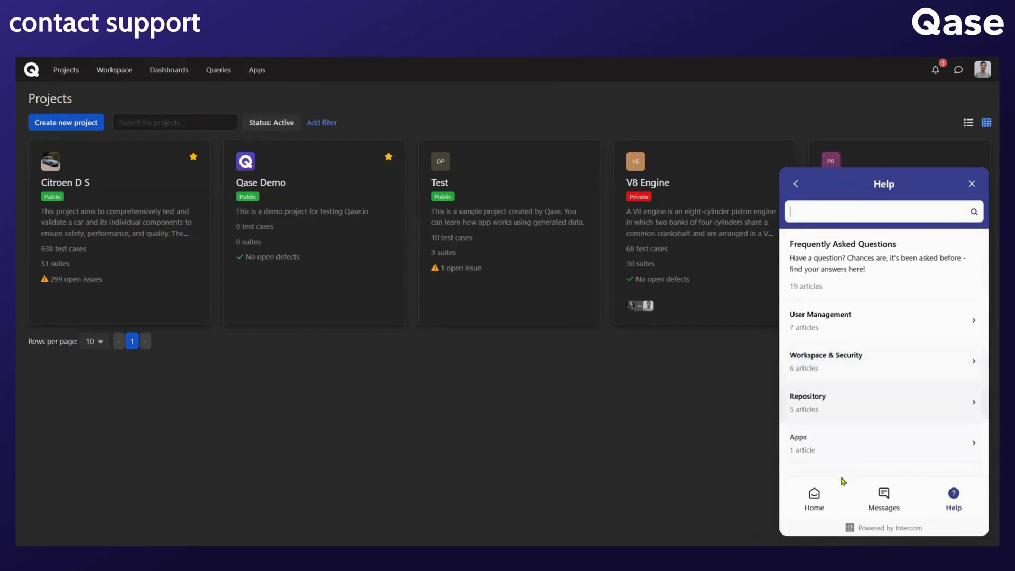
left_click(885, 497)
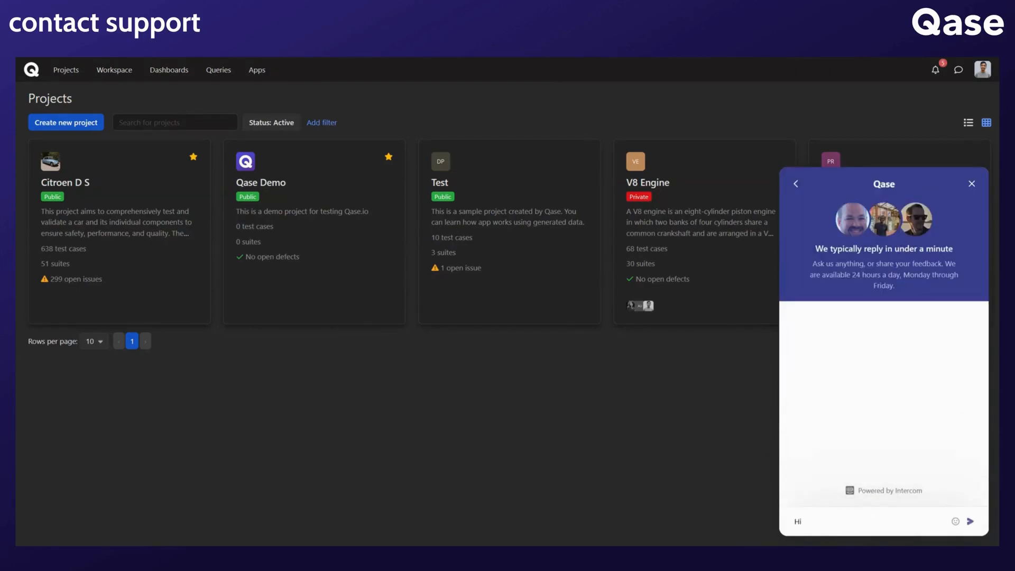
type("Hi, I have a question!")
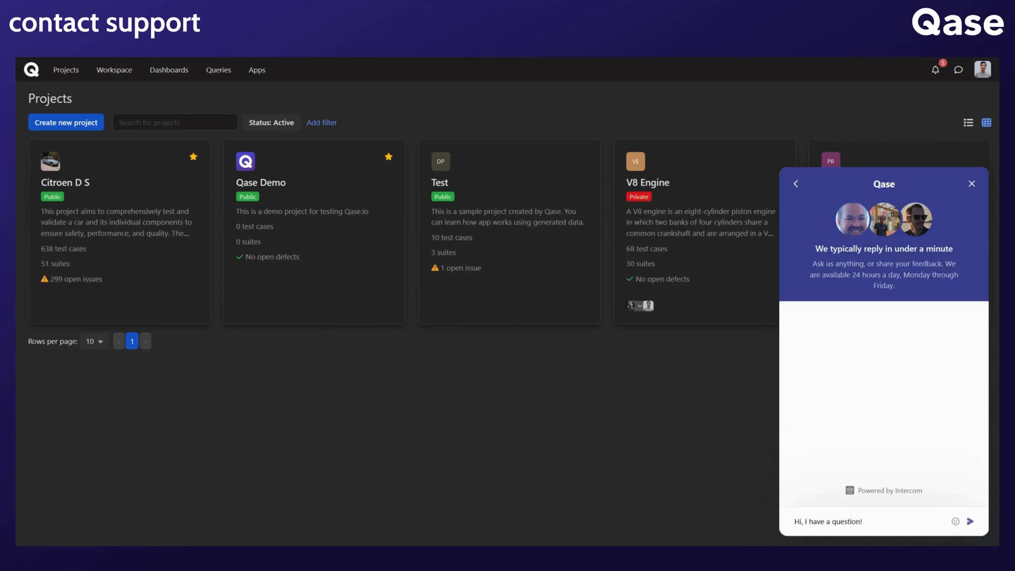